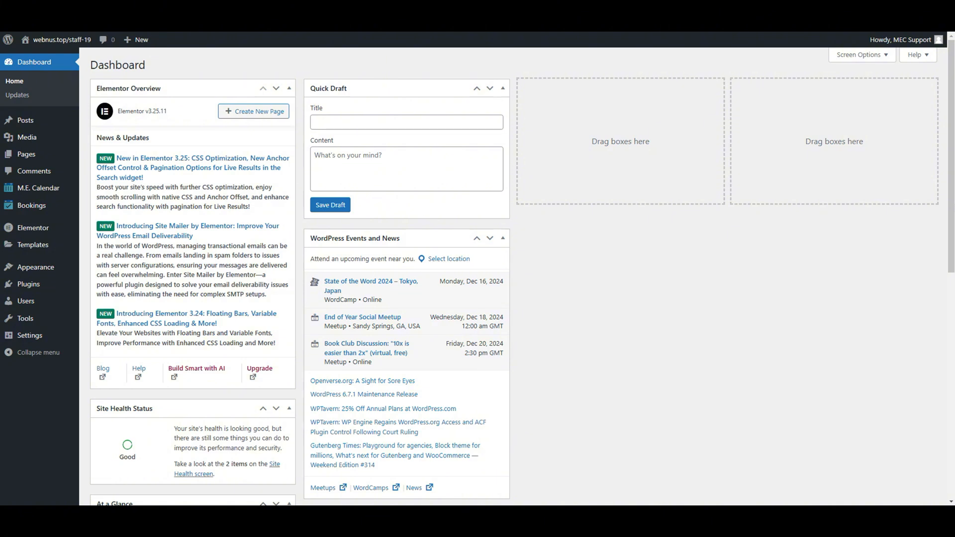
mouse_move(945, 226)
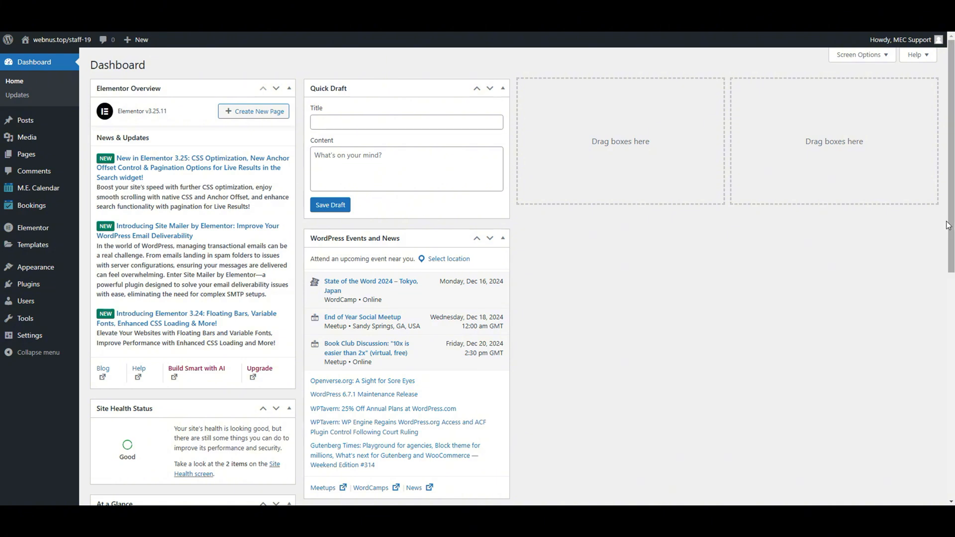
mouse_move(38, 188)
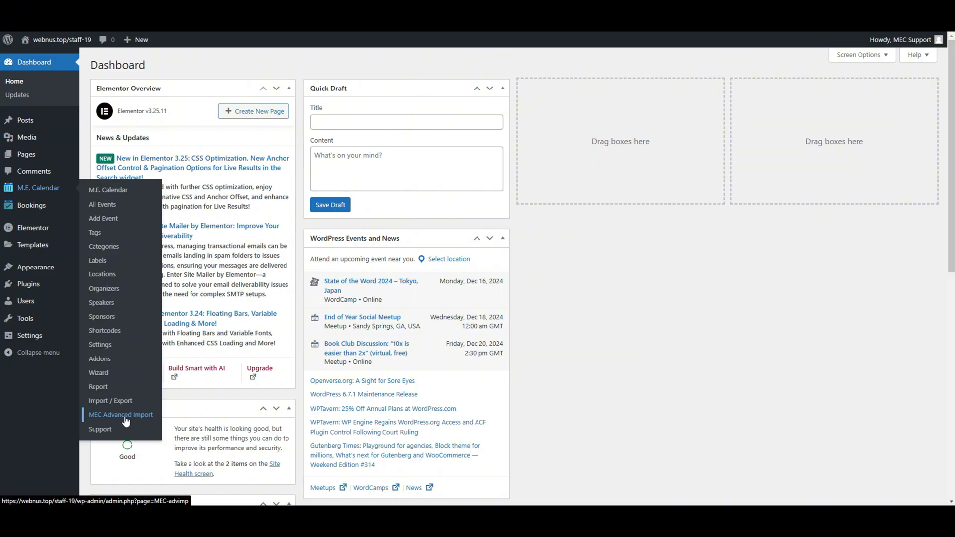
Show the Eventbrite account settings under the MEC Advanced Importer's Settings tab
click(120, 415)
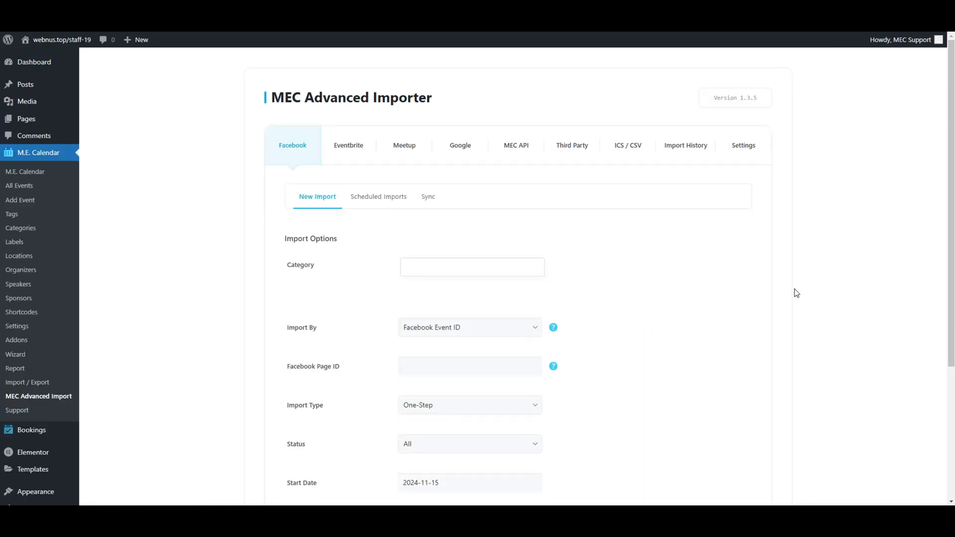
mouse_move(859, 269)
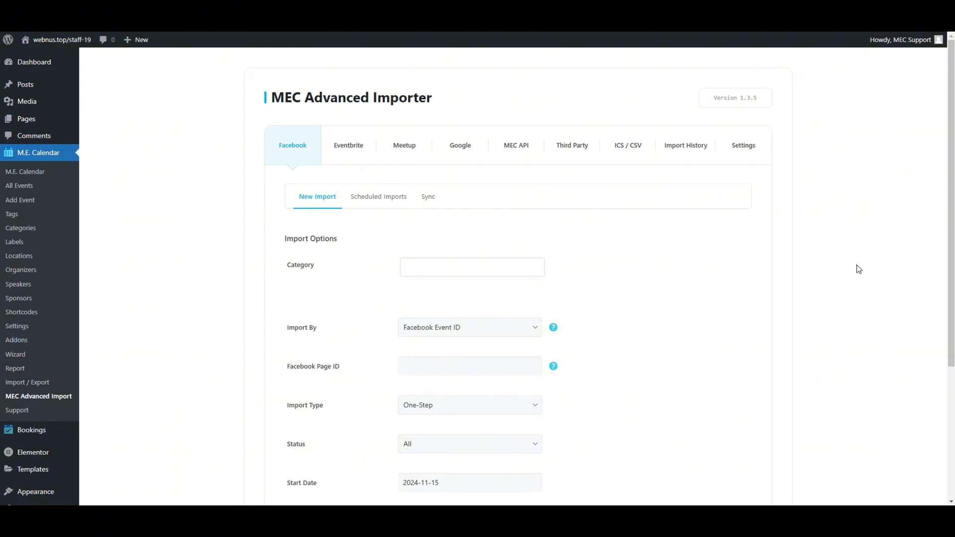
mouse_move(853, 211)
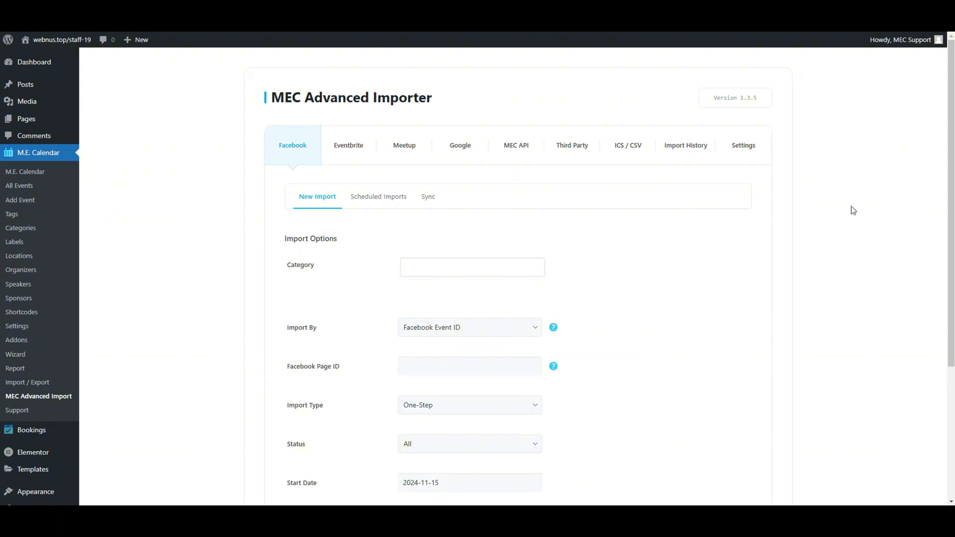
click(743, 145)
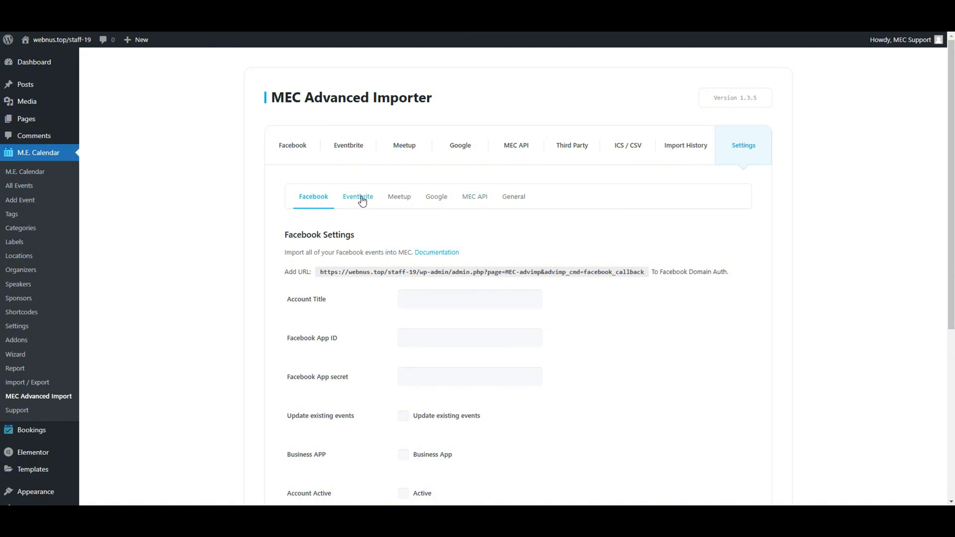
click(357, 196)
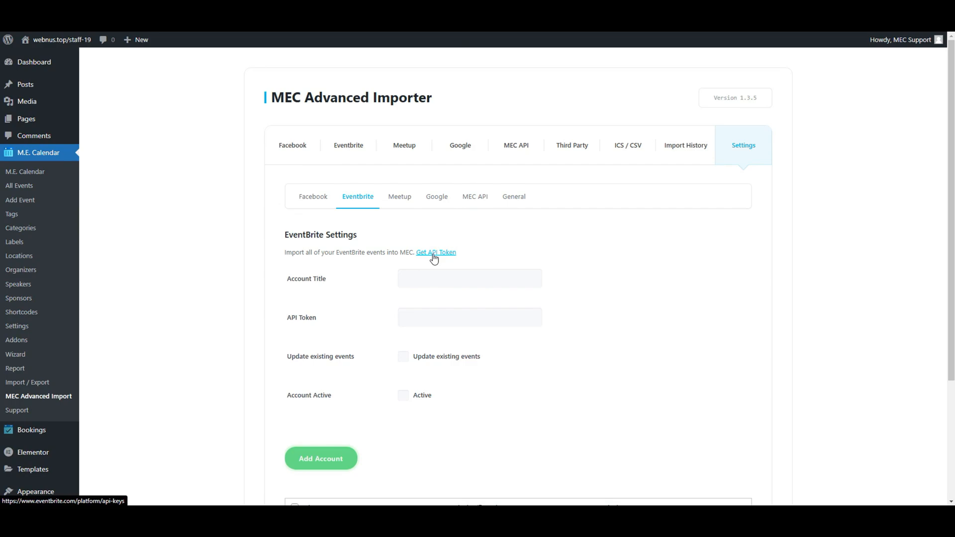
Sign in to Eventbrite's API-key page by passing the captcha and using Google
click(436, 252)
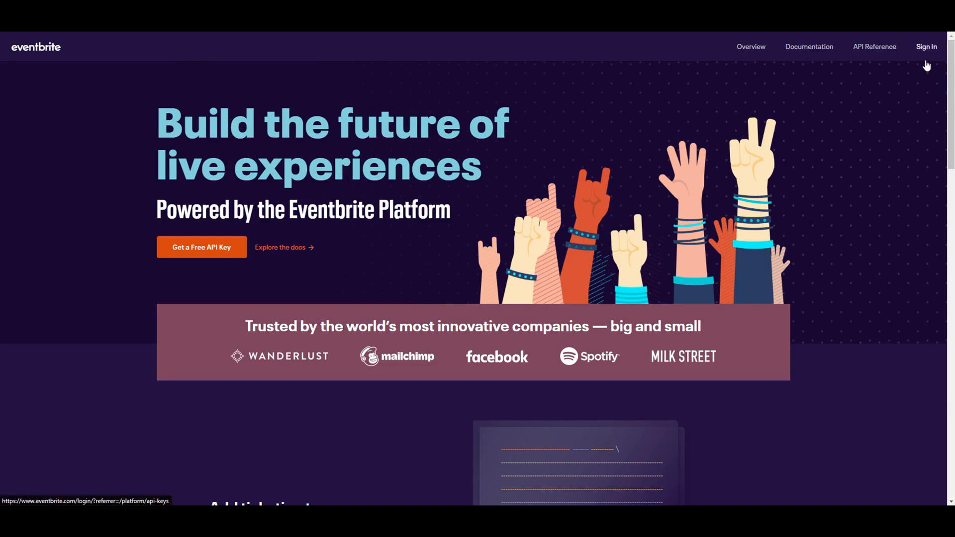
mouse_move(179, 270)
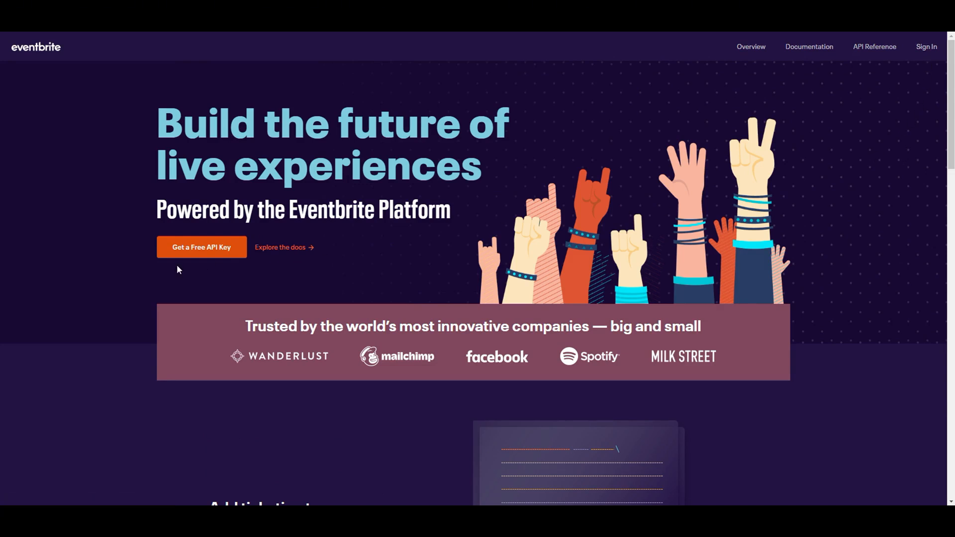
mouse_move(876, 180)
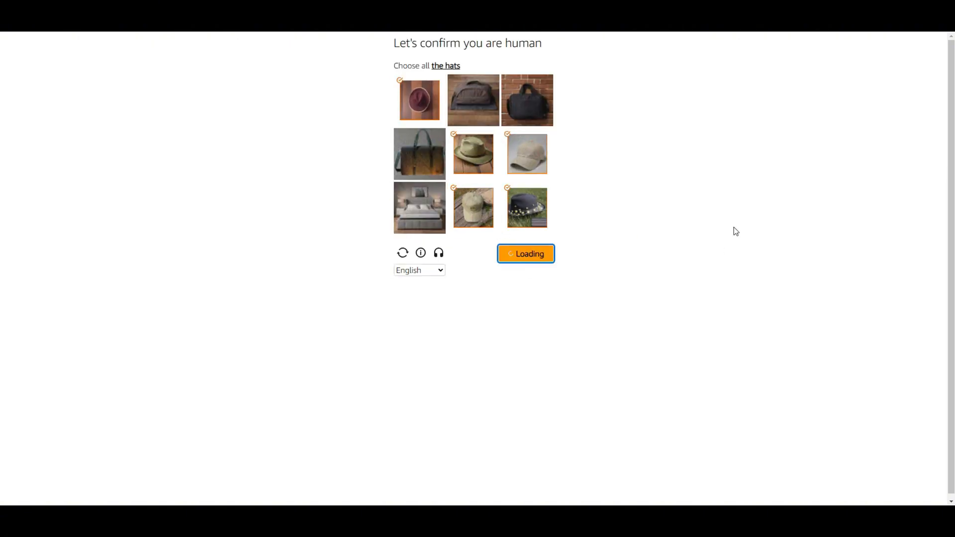
click(525, 253)
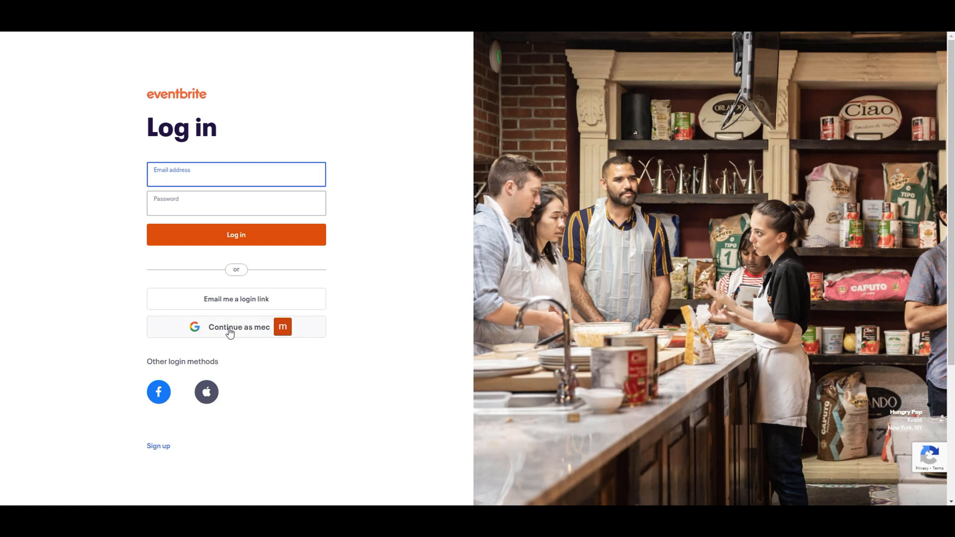
click(236, 327)
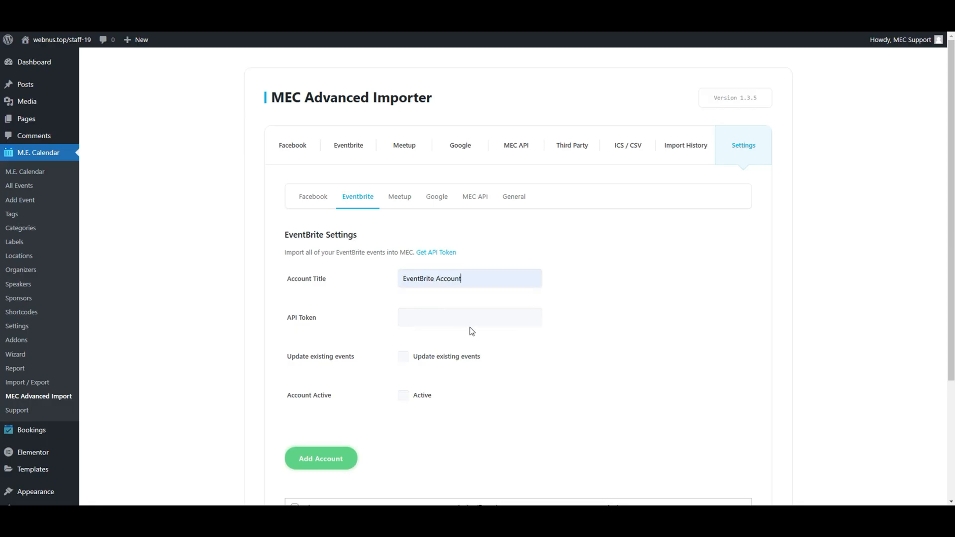
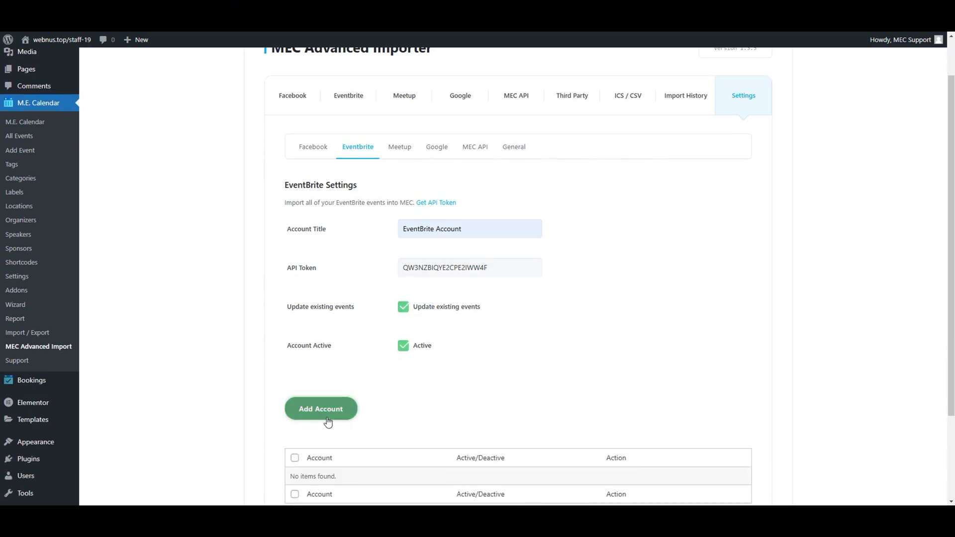
click(321, 409)
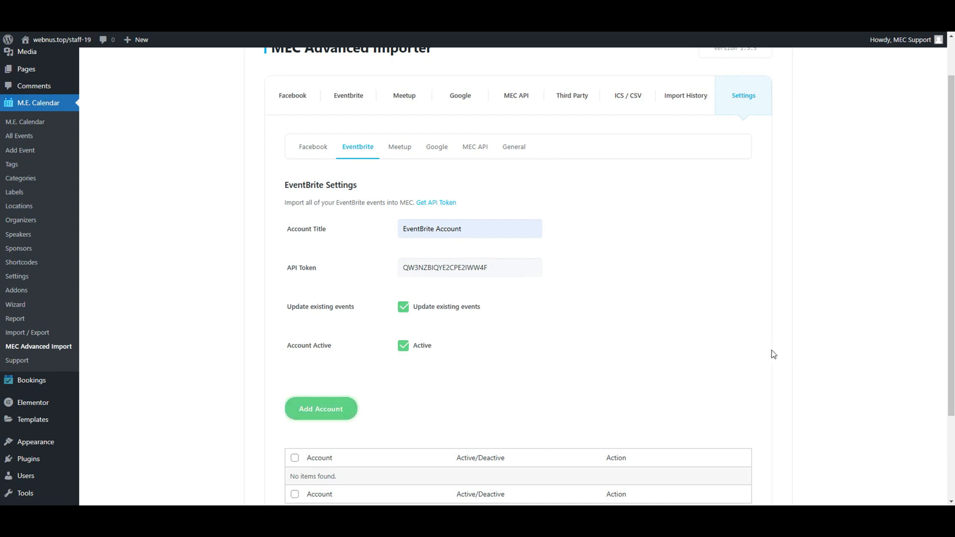
click(320, 408)
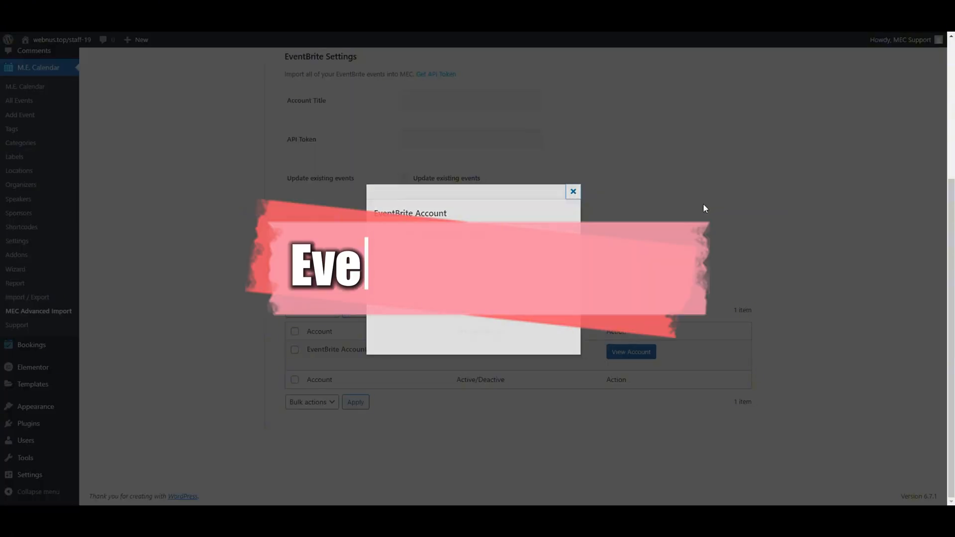
Close the account popup and start a new Eventbrite event from the Events list
click(573, 191)
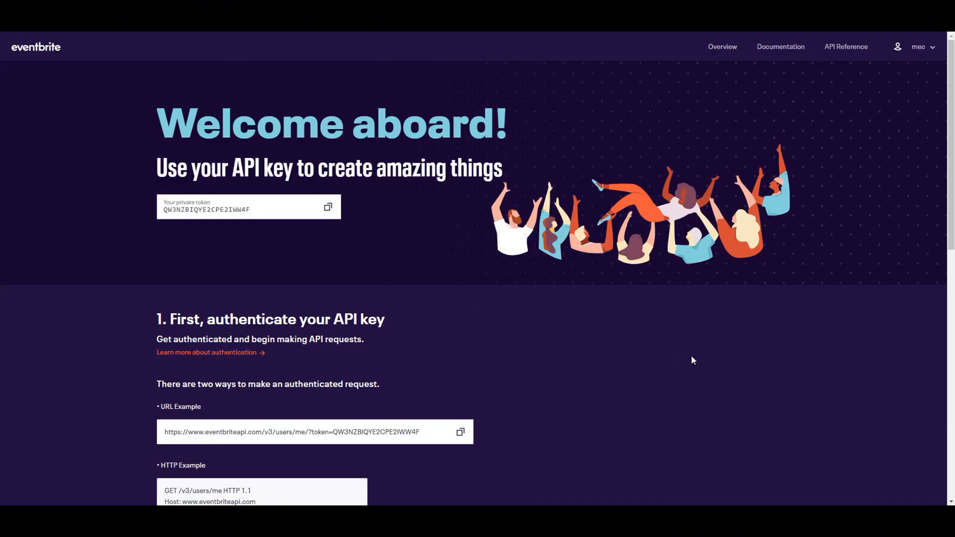
mouse_move(930, 75)
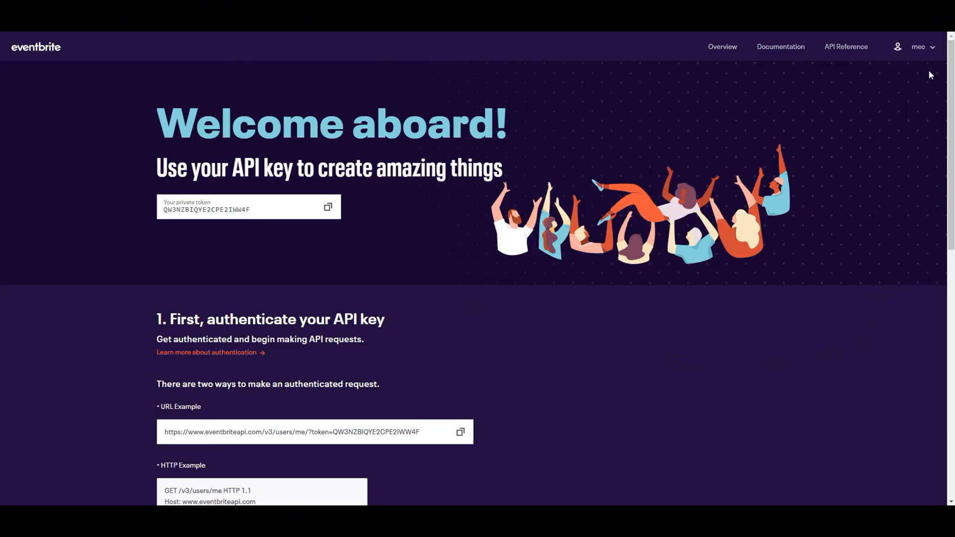
click(918, 46)
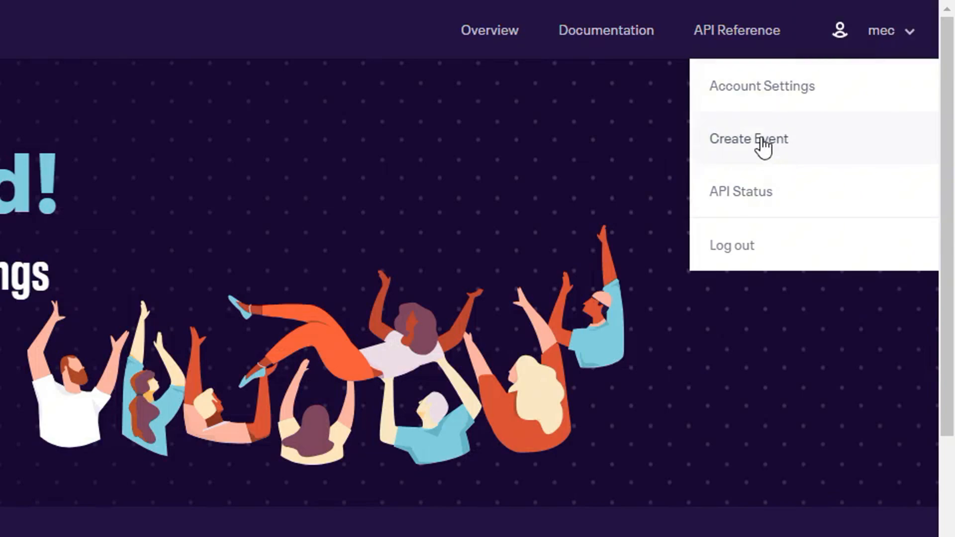
click(749, 139)
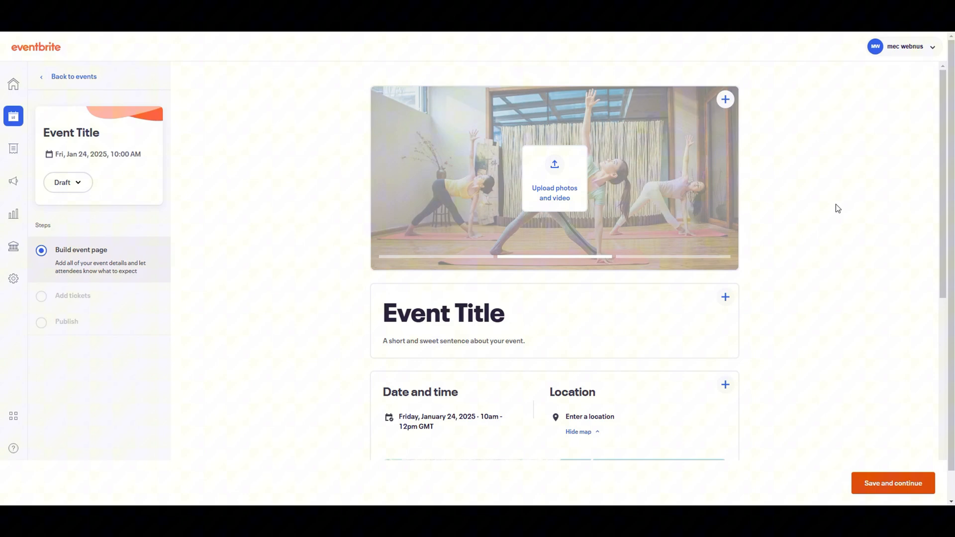
click(73, 77)
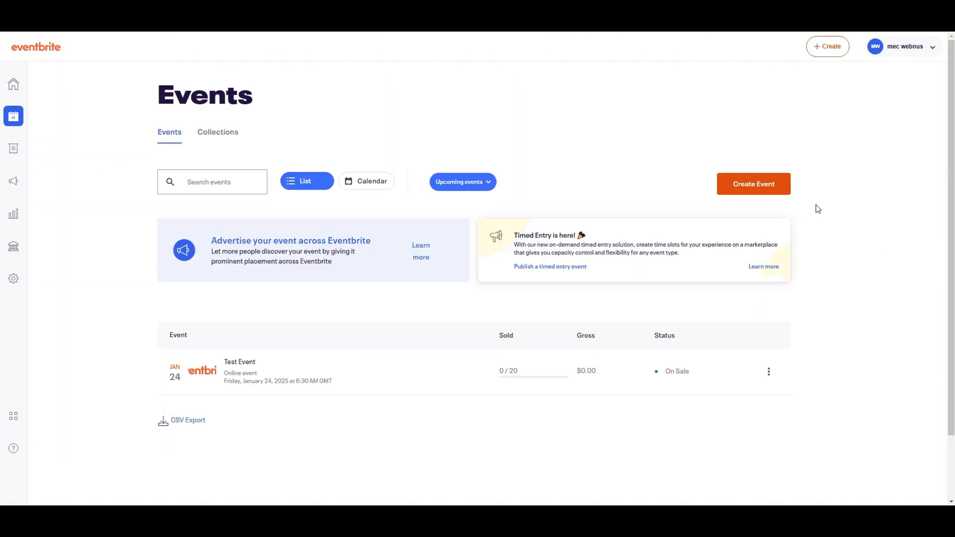
click(754, 184)
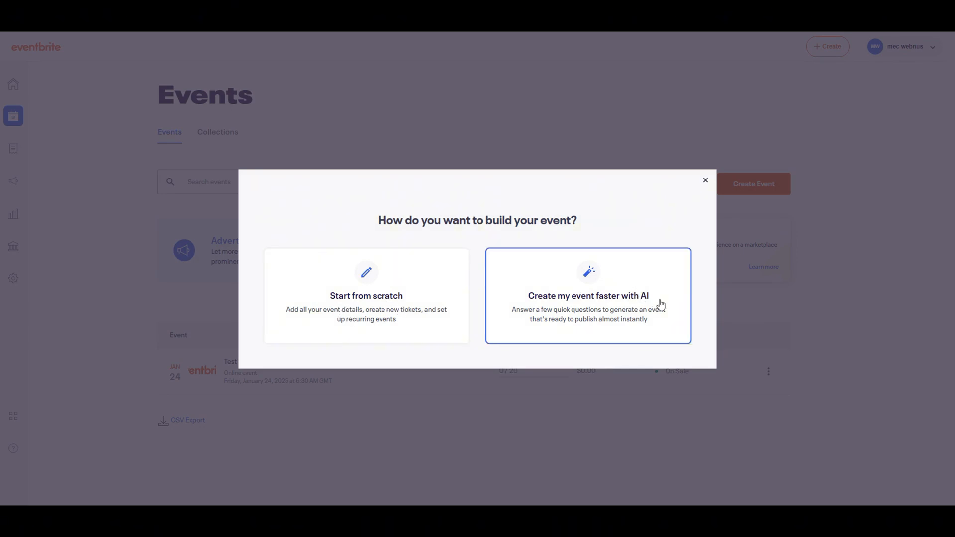
Build Test Event 2 from scratch with a cover image, online, 01/24/2025, 6:30–8:30 AM
click(365, 295)
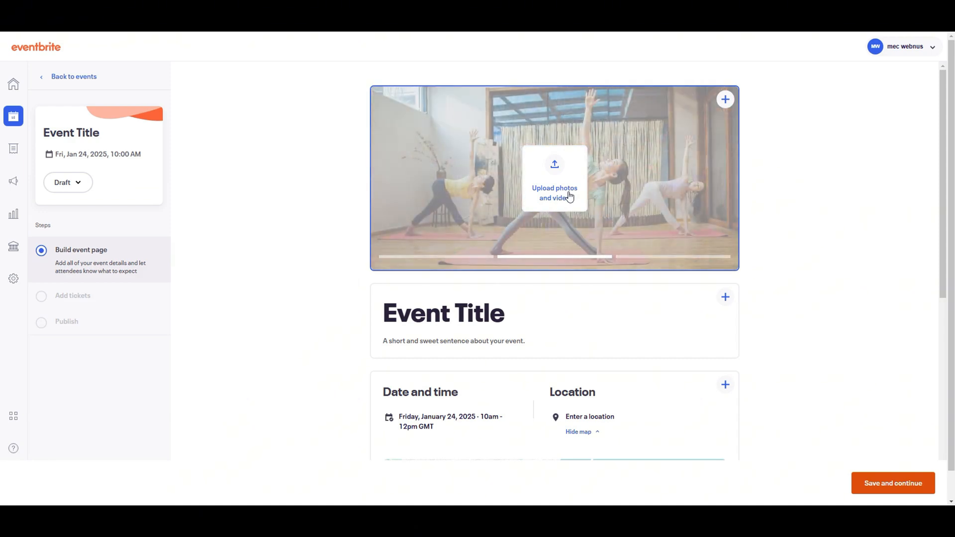
click(554, 187)
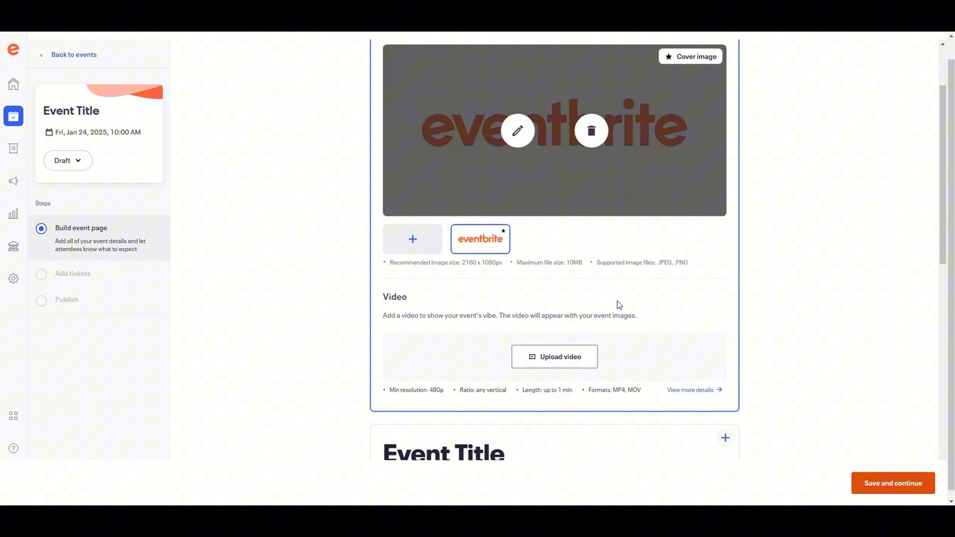
scroll(down, 3)
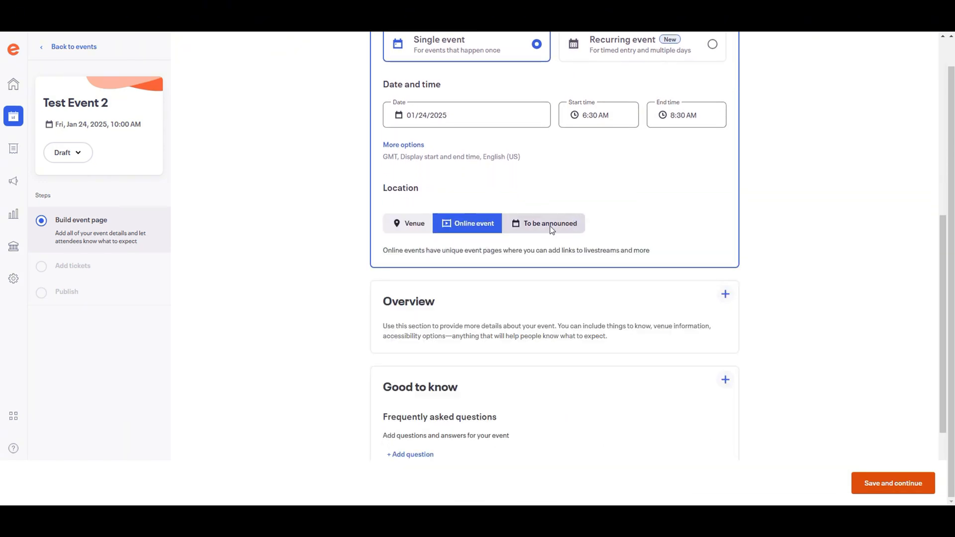
mouse_move(483, 232)
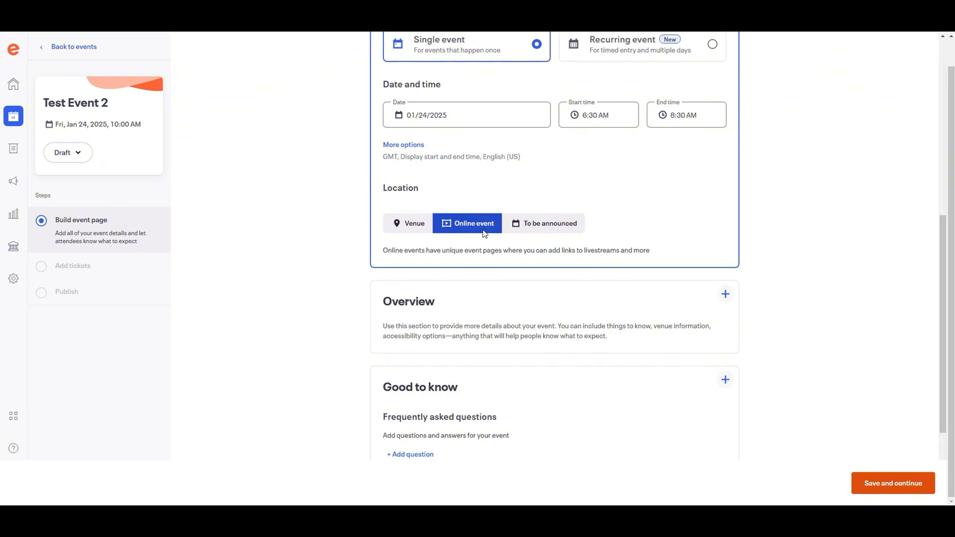
scroll(down, 3)
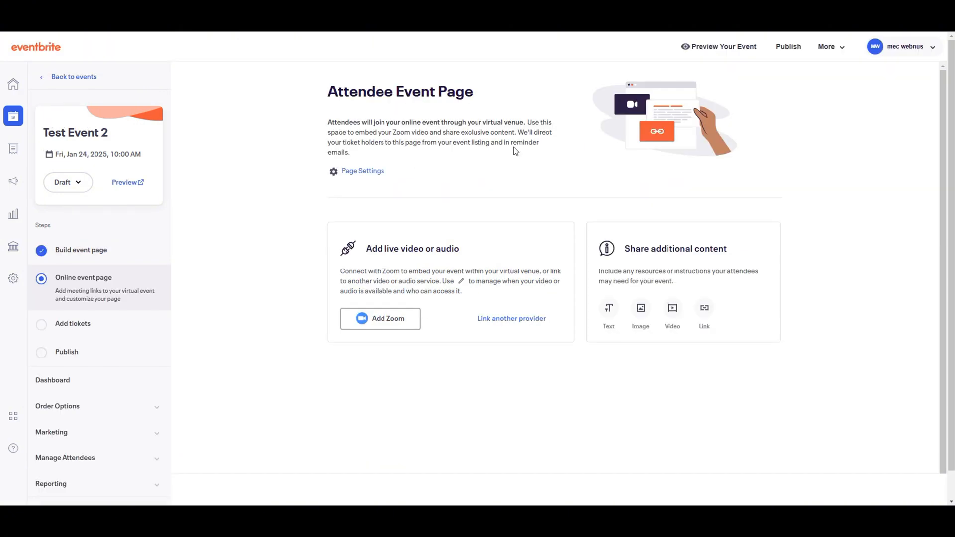
mouse_move(420, 212)
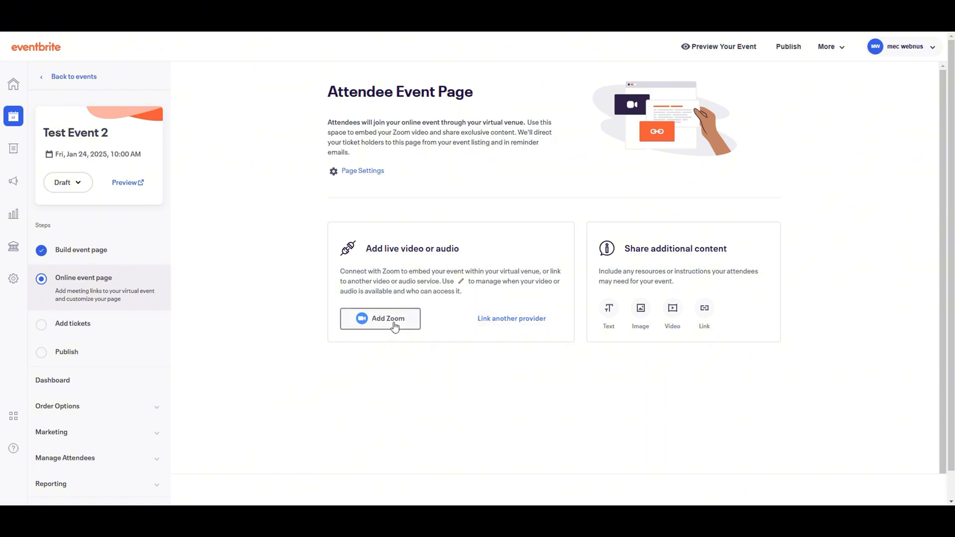
mouse_move(406, 337)
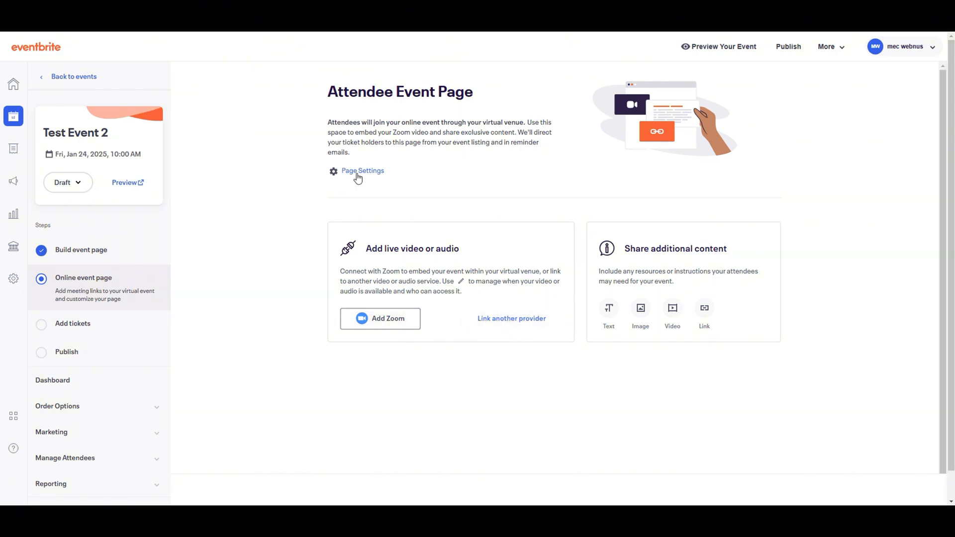
Apply the attendee page access settings and save the online page with its 'Test Event' video link
click(362, 171)
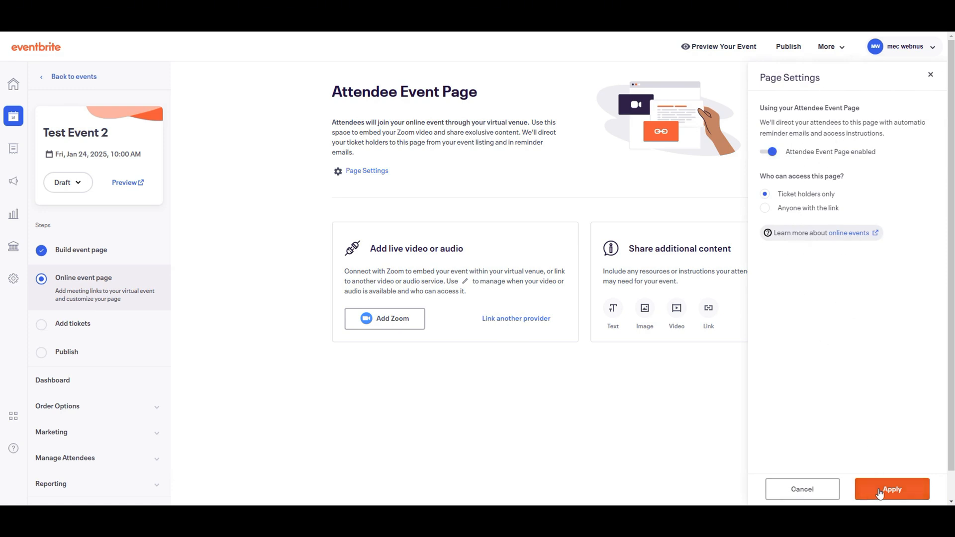
click(891, 489)
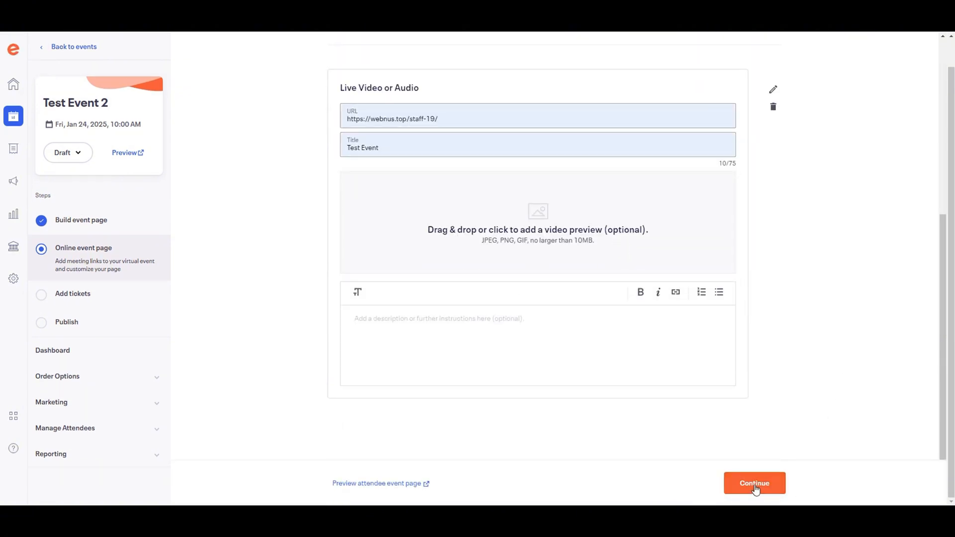
click(754, 482)
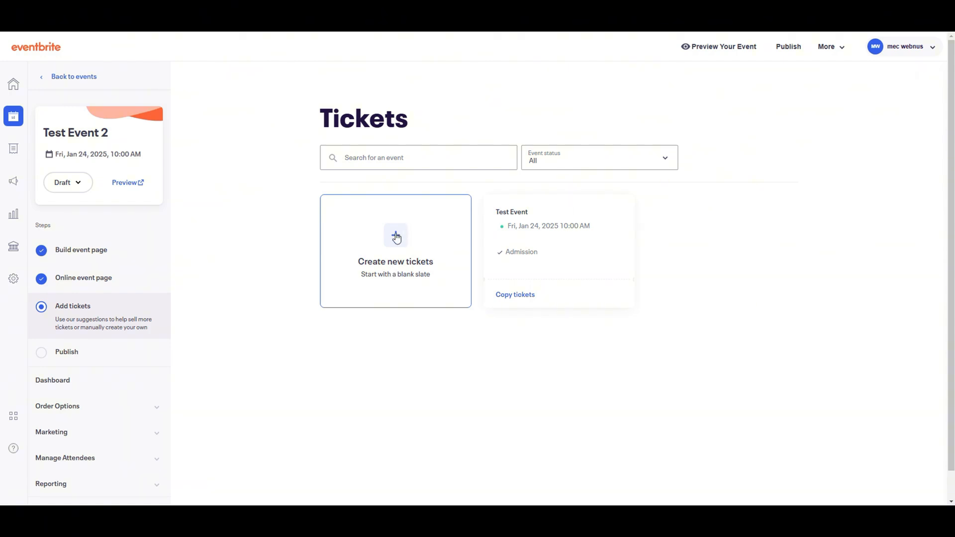
Create and save a free General Admission ticket with quantity 100
click(395, 235)
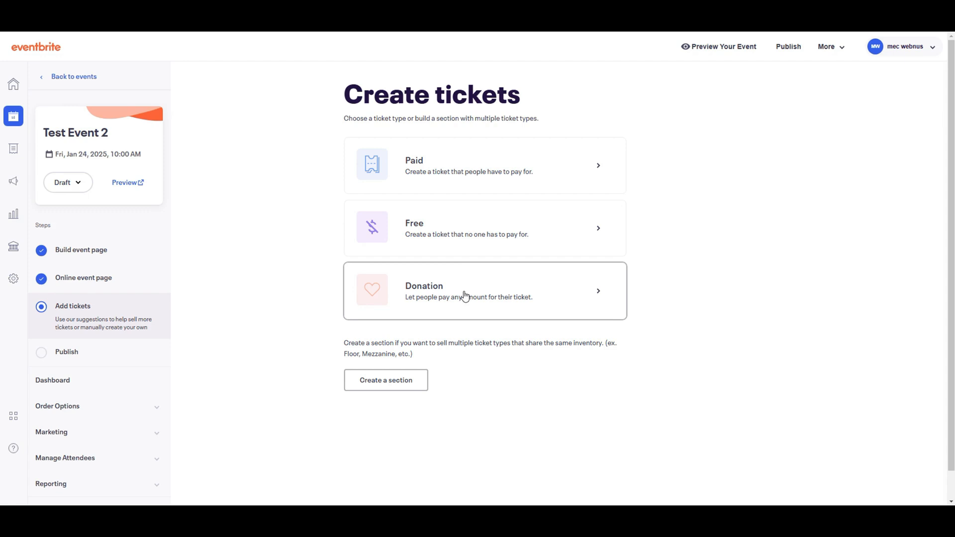
mouse_move(435, 231)
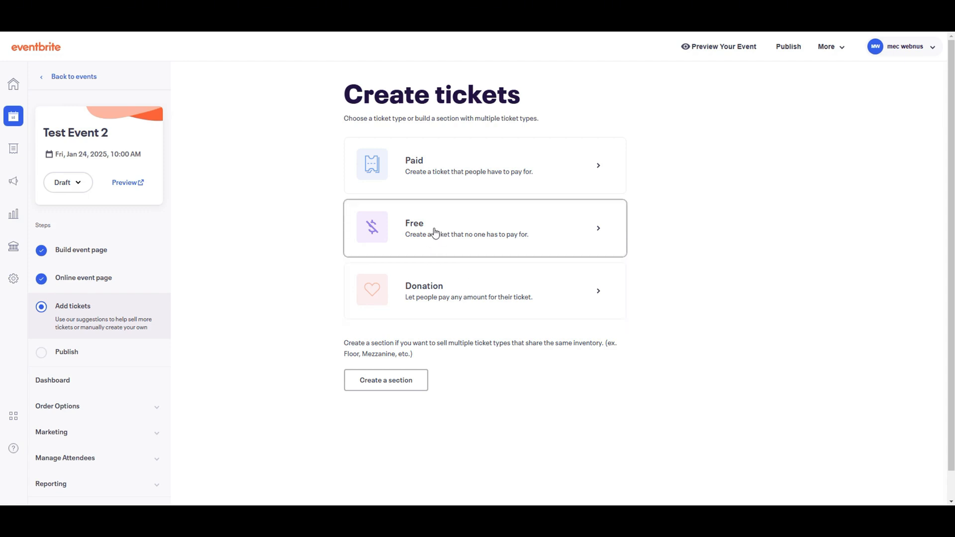
click(483, 228)
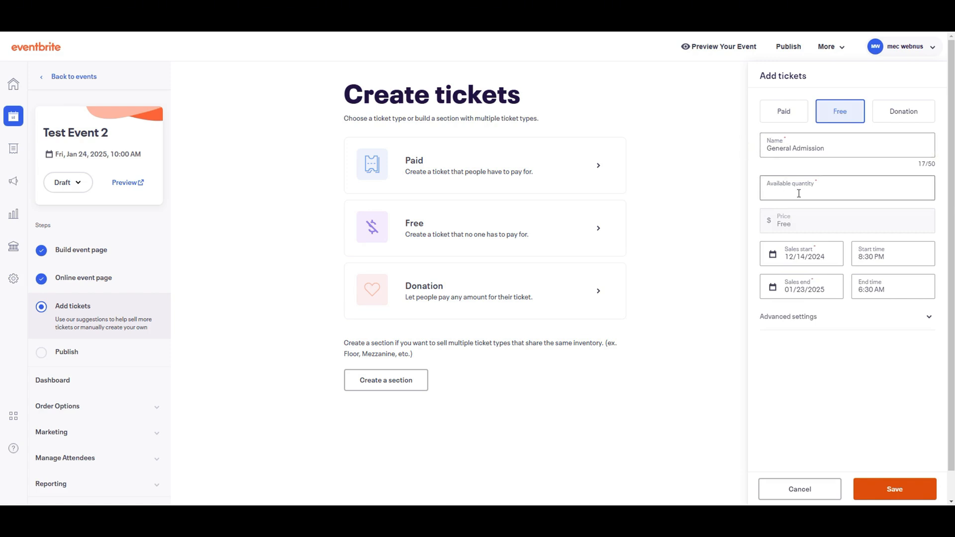
text(100)
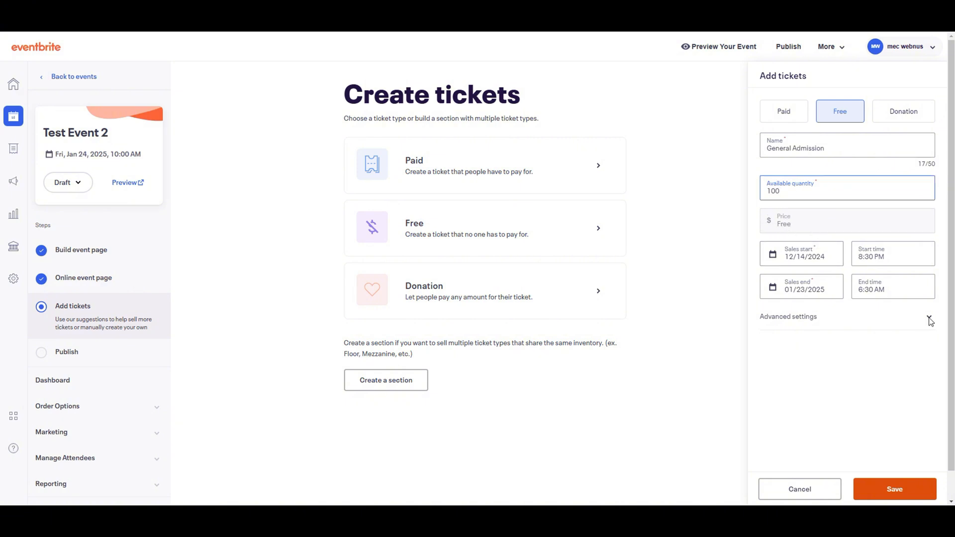
click(929, 316)
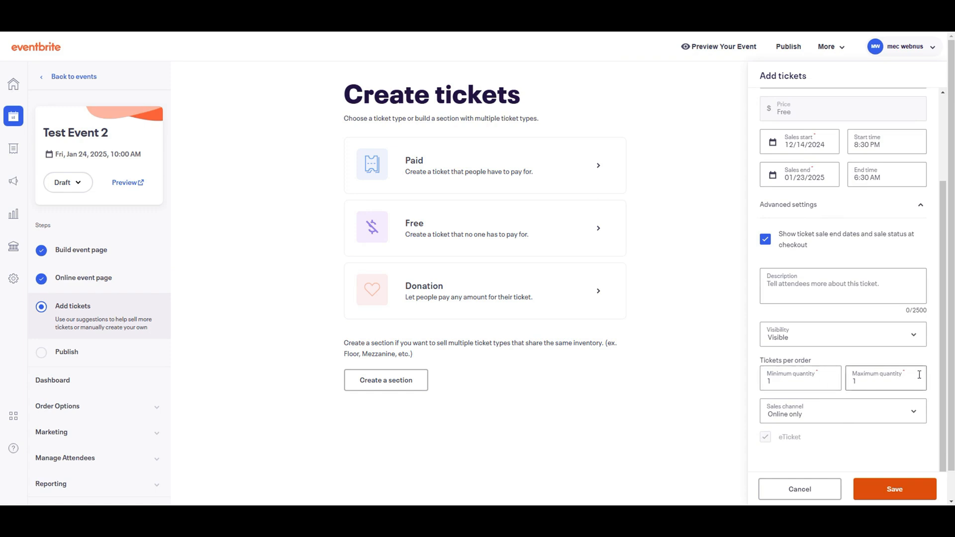
mouse_move(808, 239)
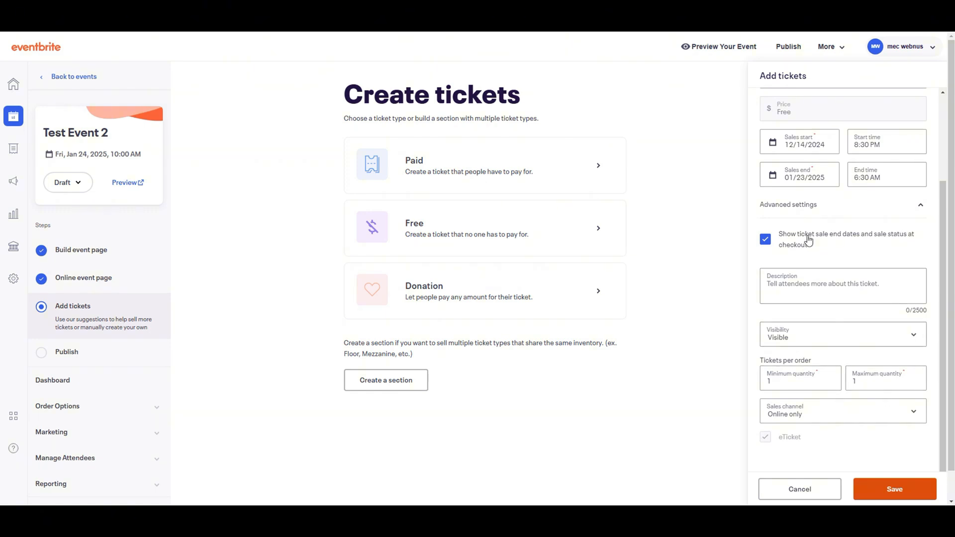
click(894, 489)
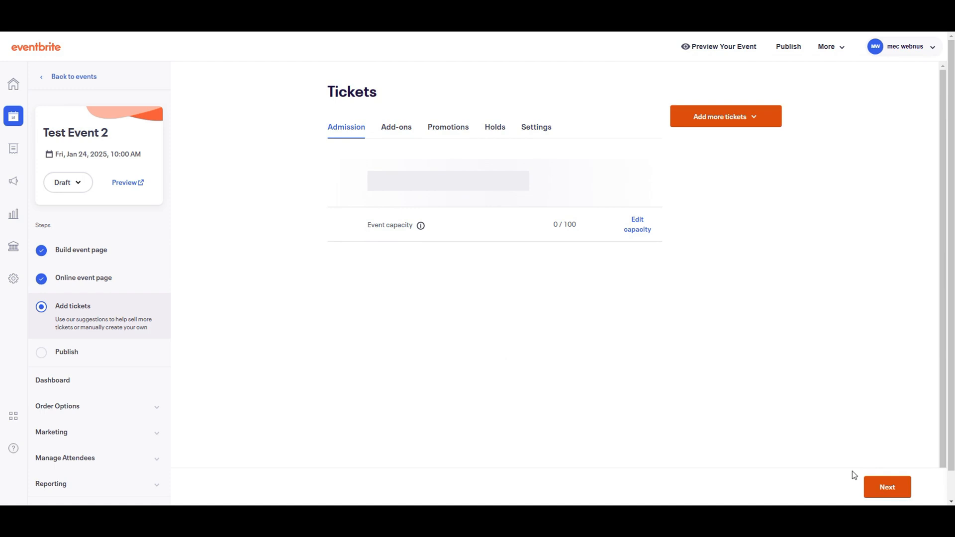
Advance to the publish step and publish Test Event 2 now
click(886, 487)
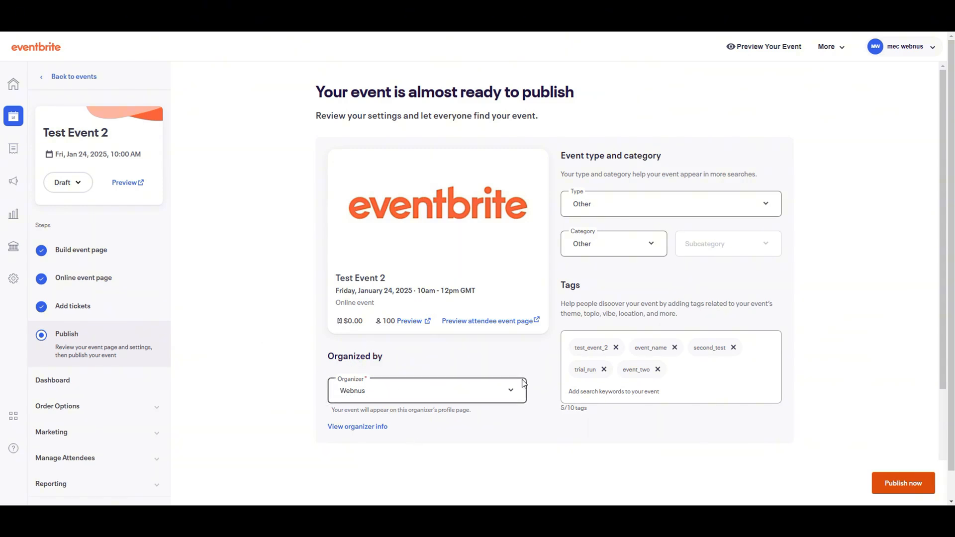
mouse_move(800, 337)
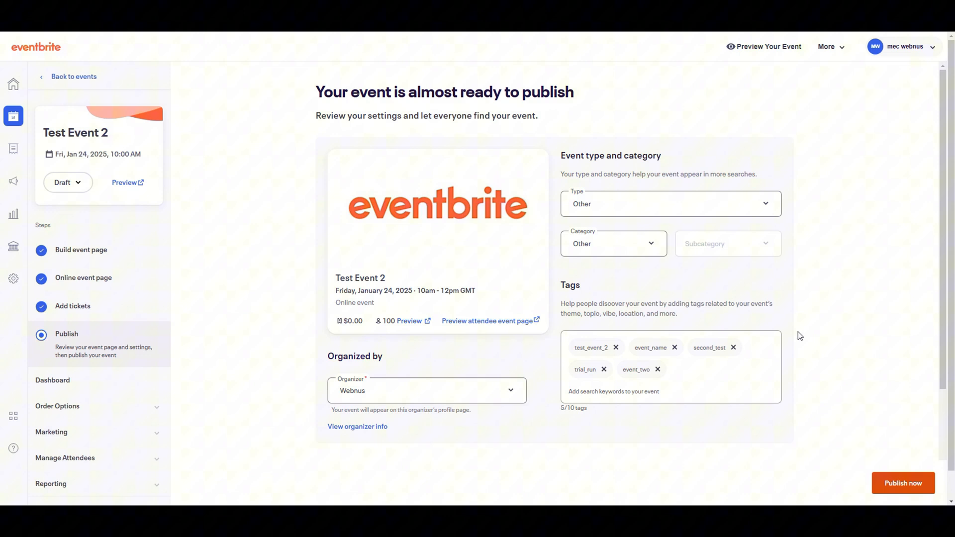
mouse_move(901, 488)
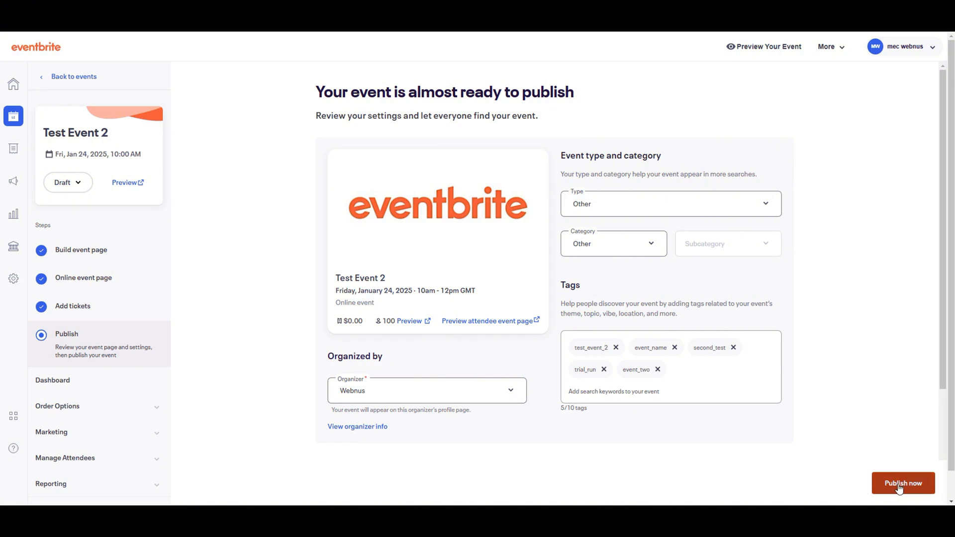
click(902, 483)
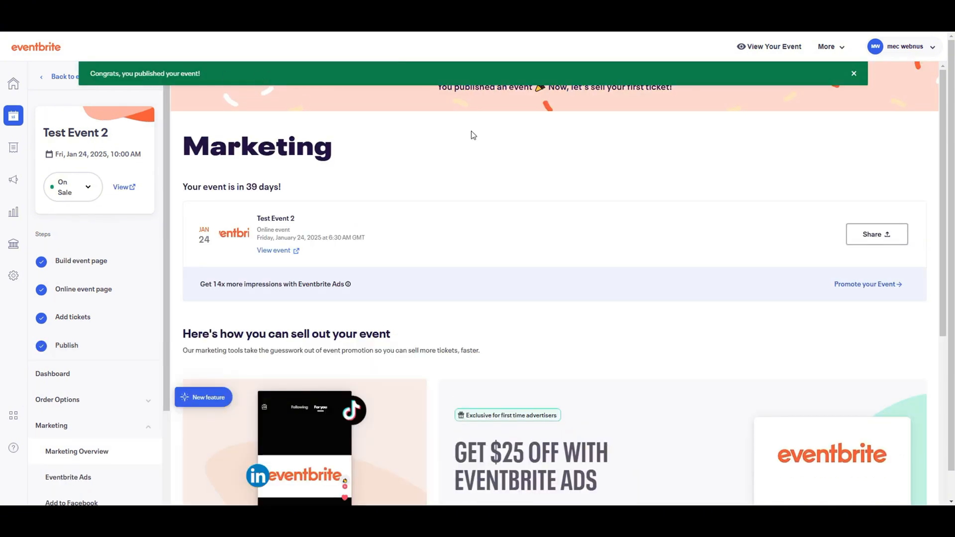
mouse_move(13, 115)
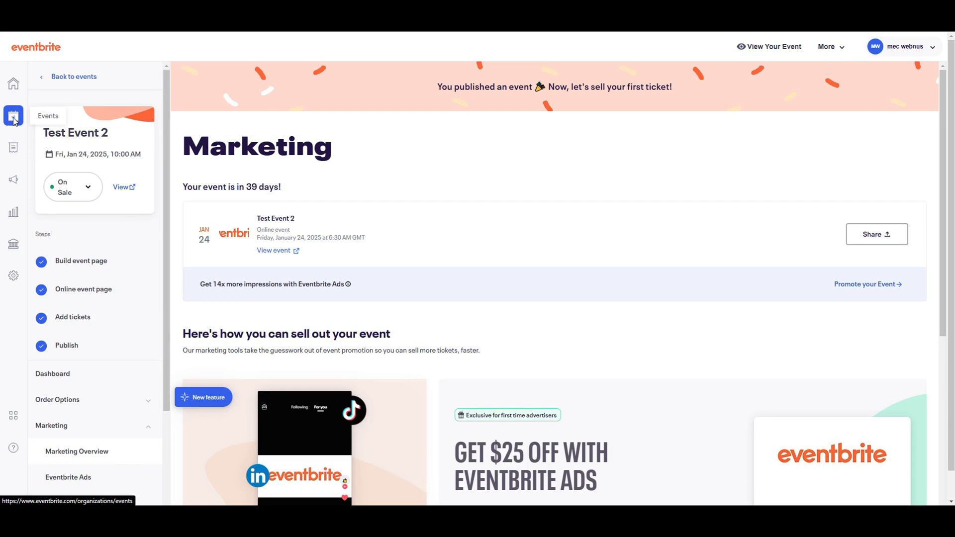
Return to the Eventbrite Events list from the left sidebar
click(13, 115)
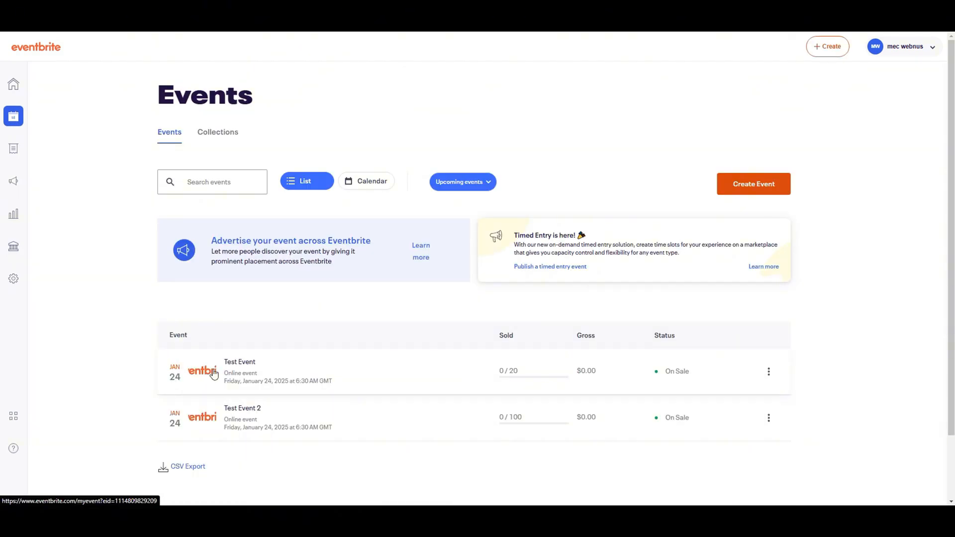
mouse_move(680, 386)
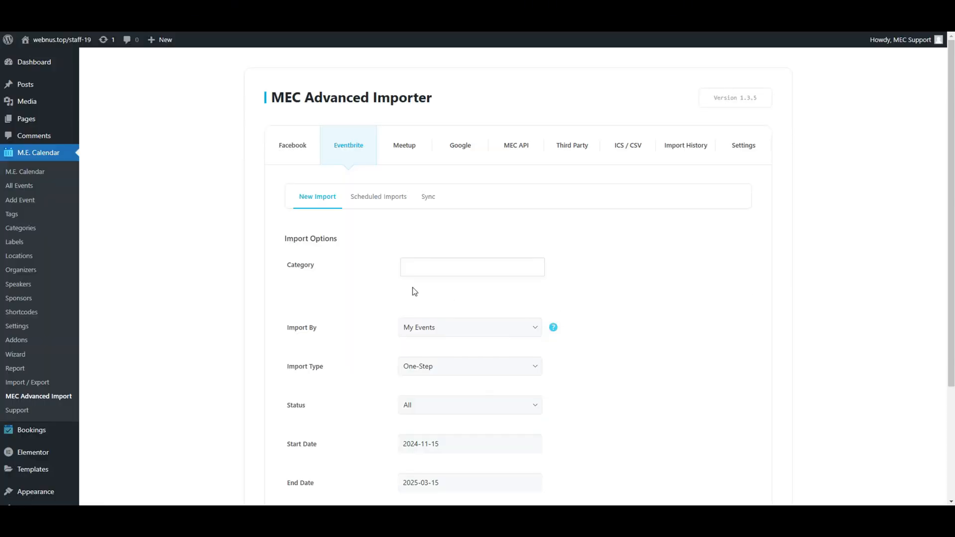
mouse_move(300, 277)
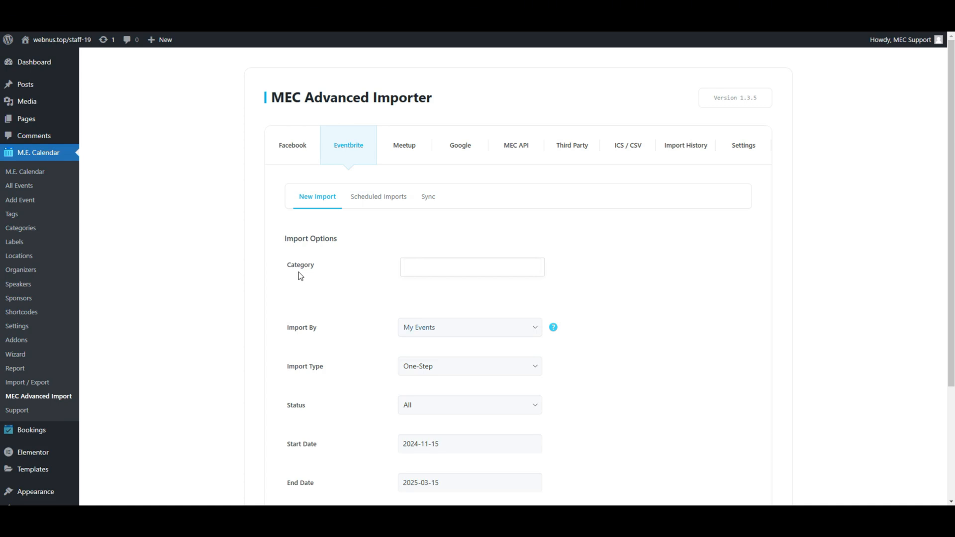
mouse_move(634, 239)
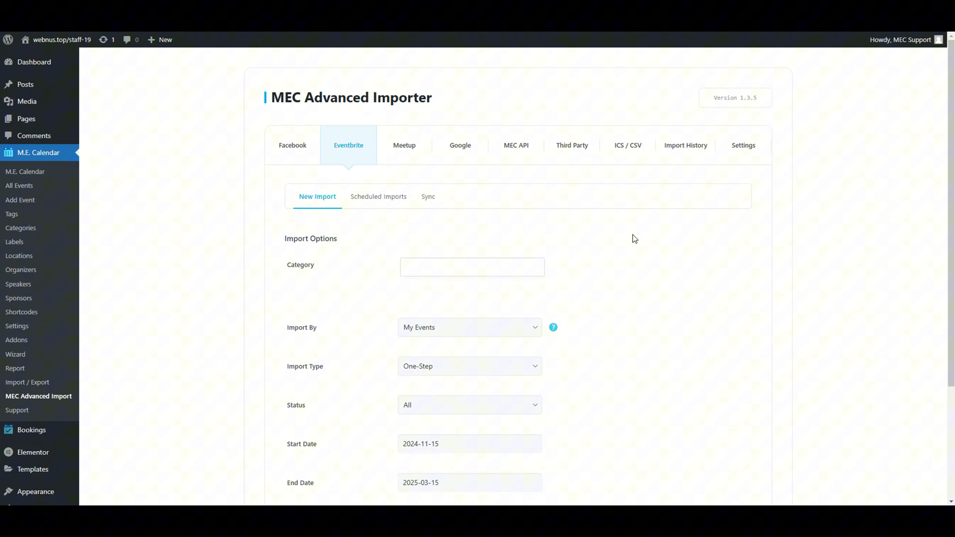
Set Import By to My Events after briefly trying the Event ID option
click(472, 267)
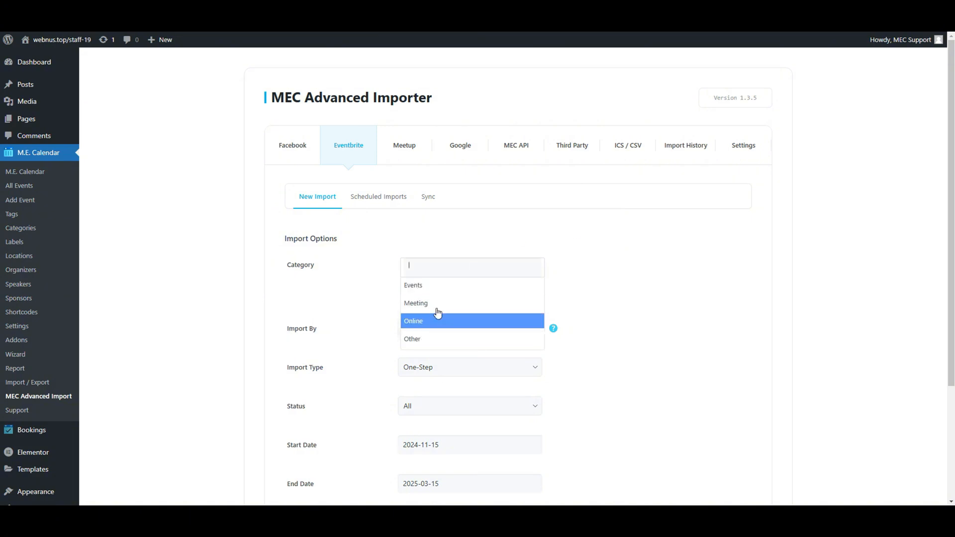
mouse_move(438, 300)
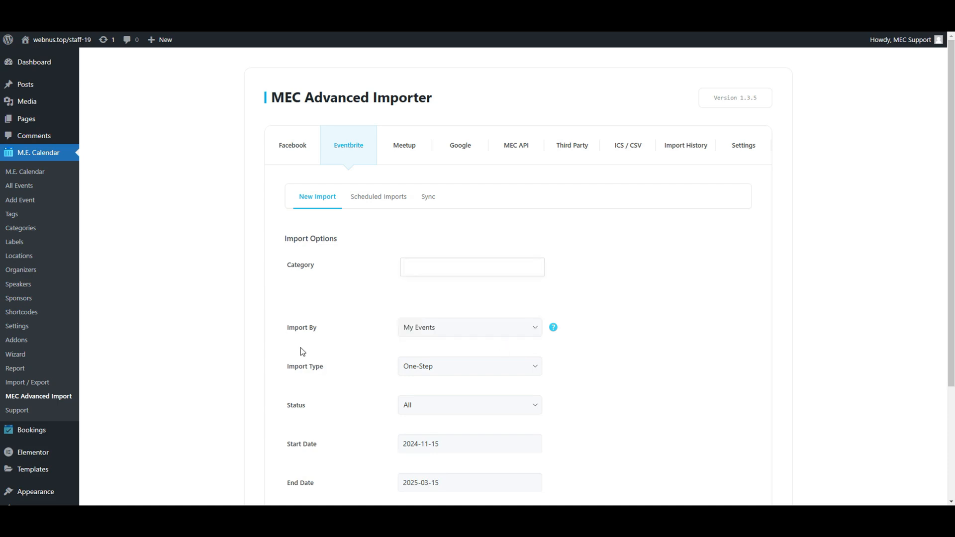
mouse_move(340, 343)
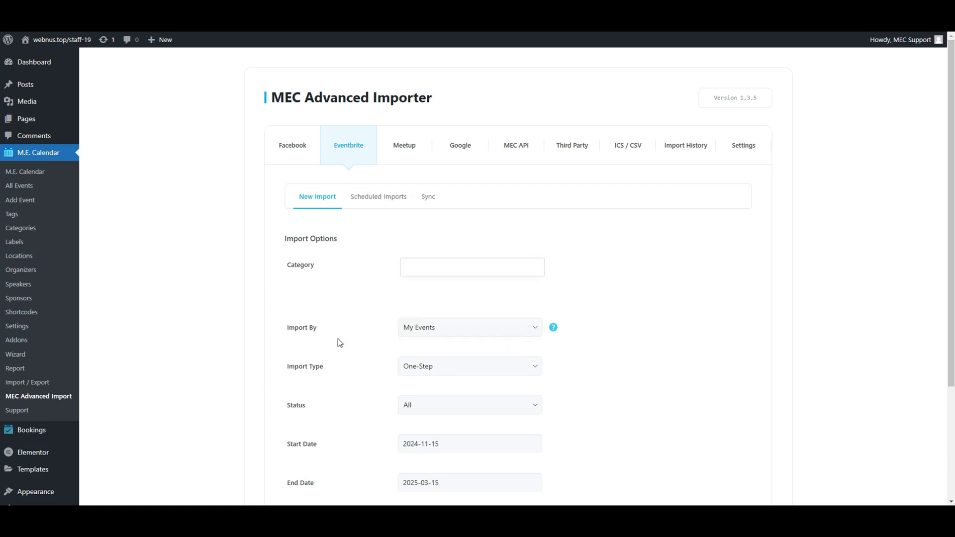
click(470, 328)
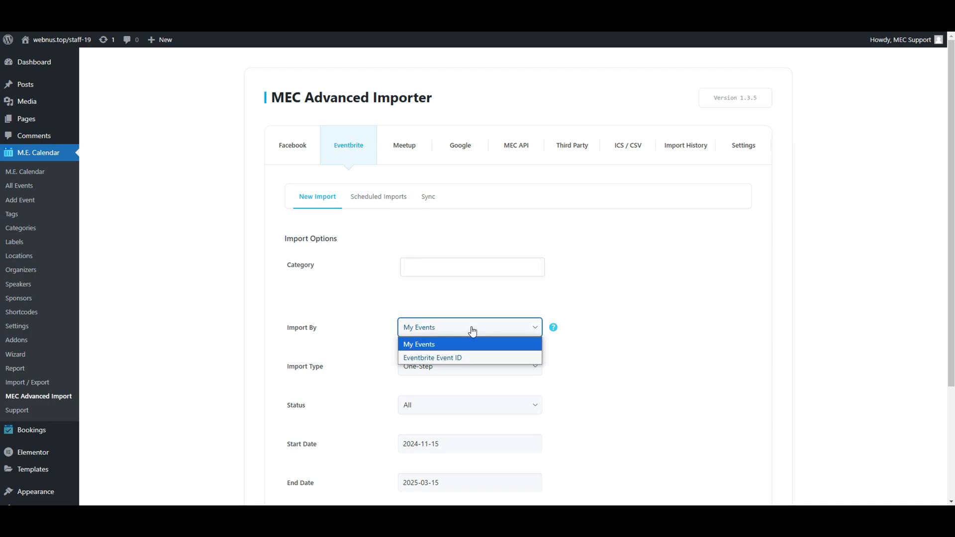
mouse_move(427, 361)
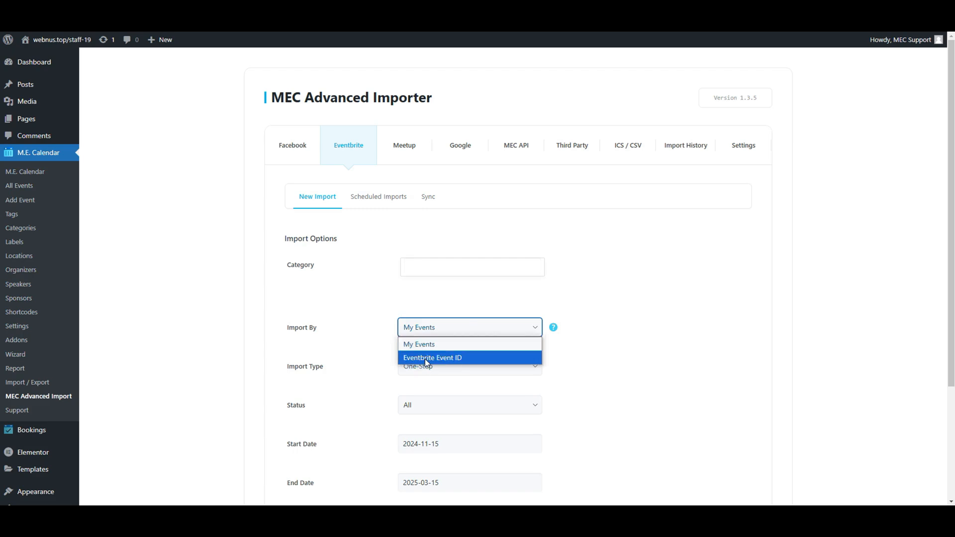
mouse_move(452, 360)
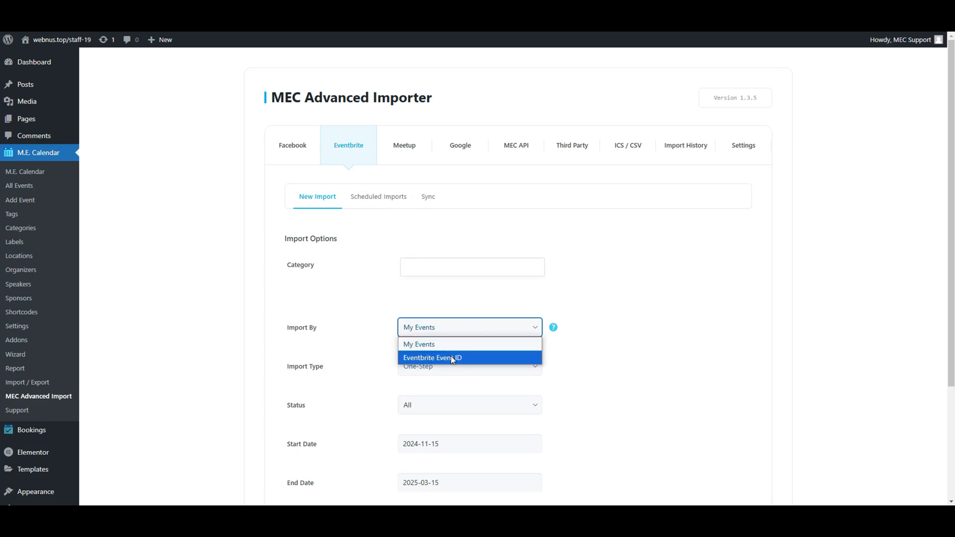
click(432, 357)
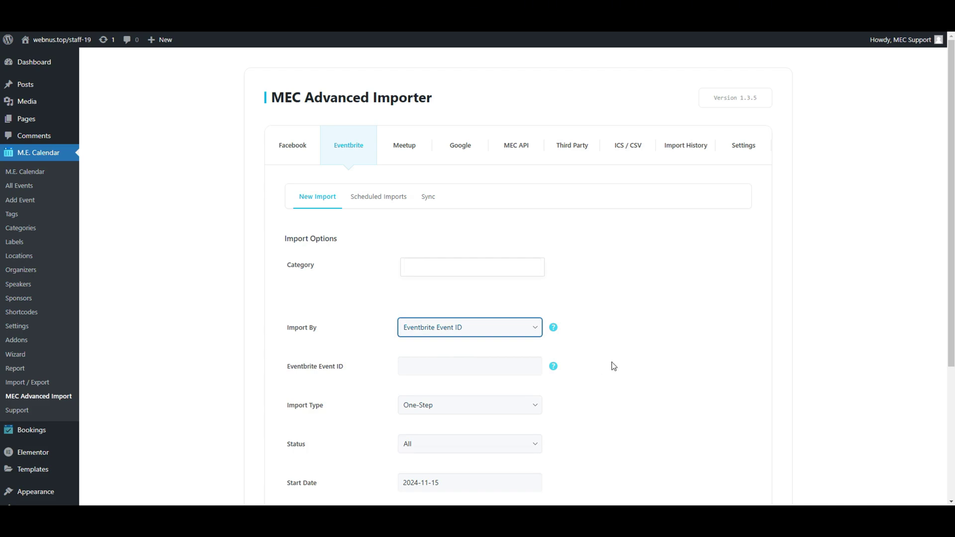
click(470, 327)
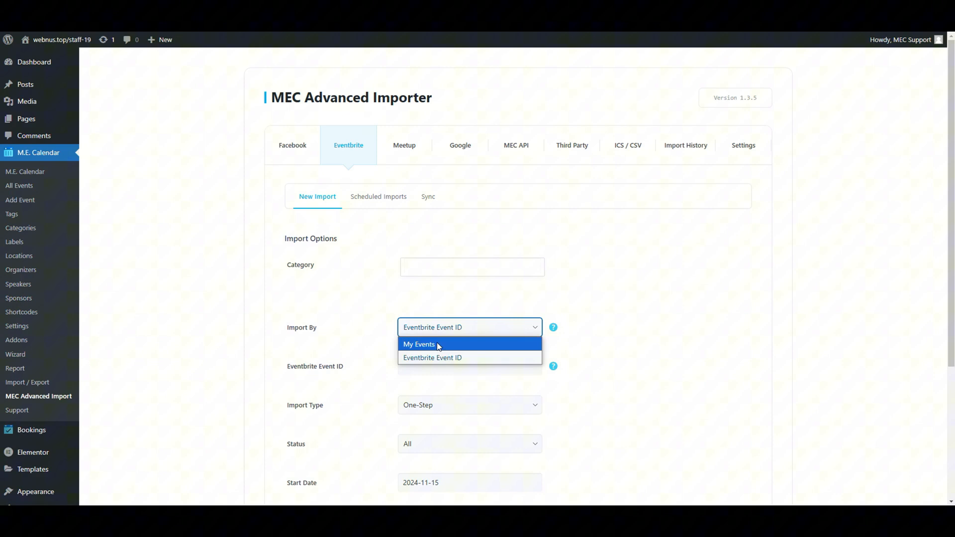
click(419, 344)
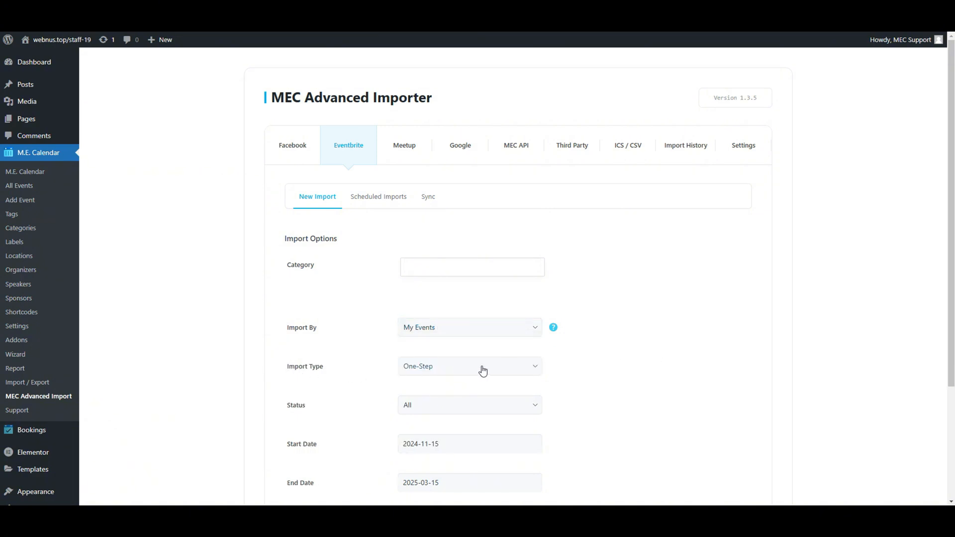
Change the Import Type from Scheduled to One-Step
click(470, 366)
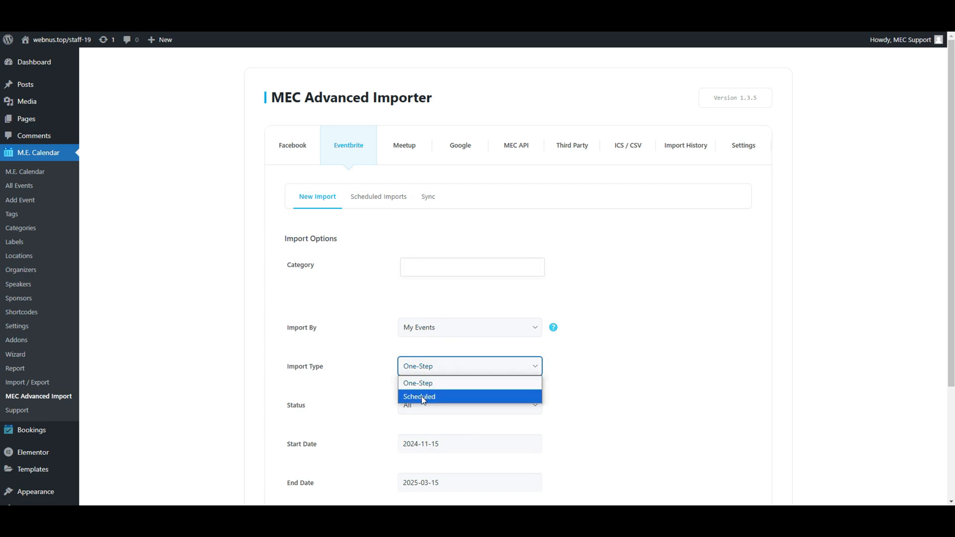
click(419, 396)
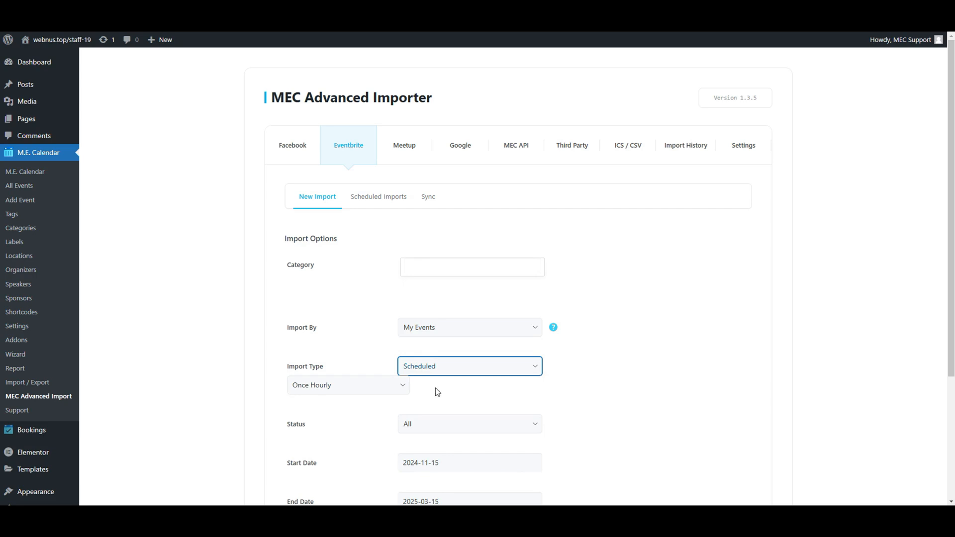
click(348, 385)
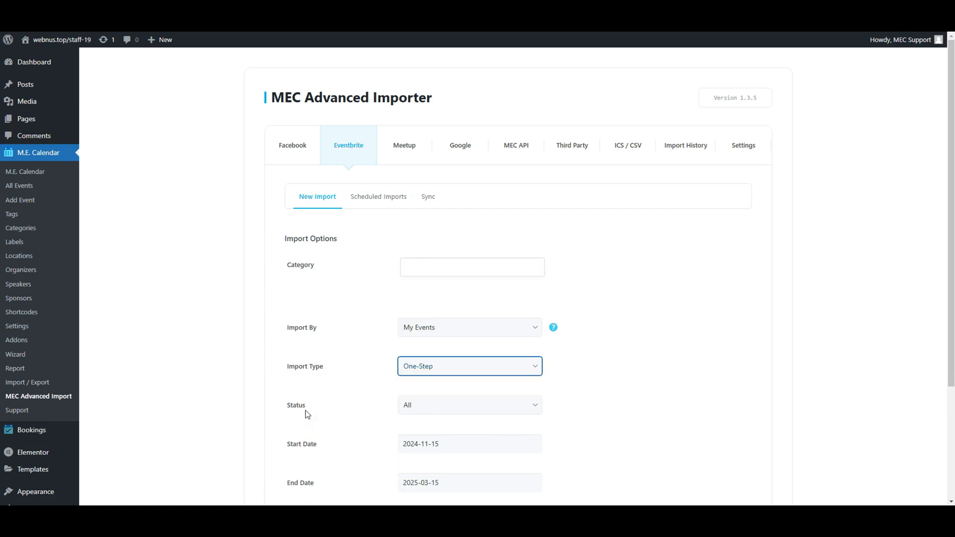
mouse_move(389, 415)
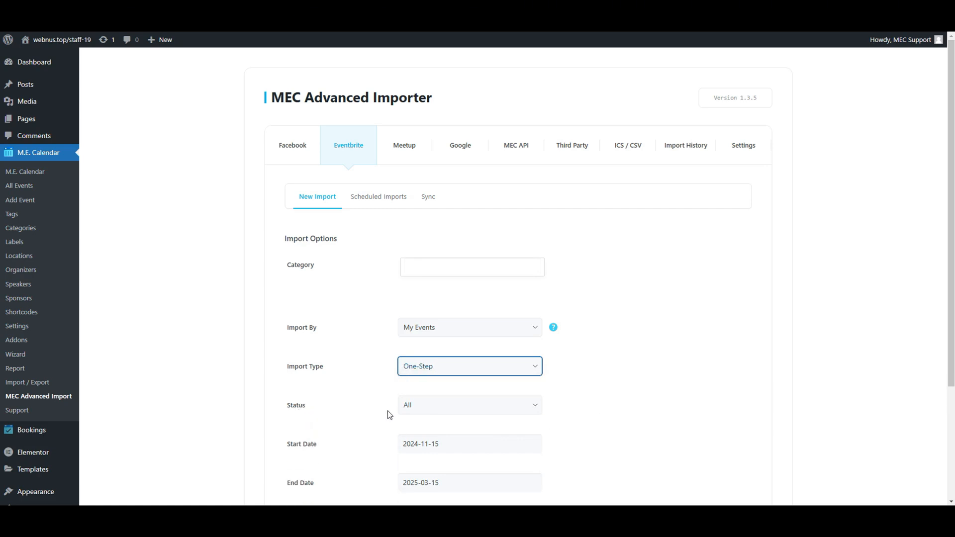
click(470, 405)
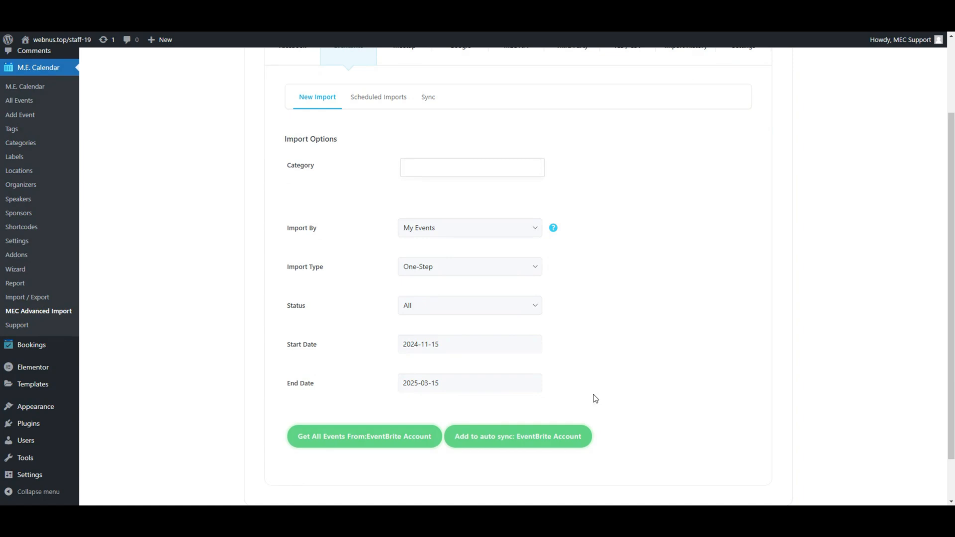
mouse_move(302, 371)
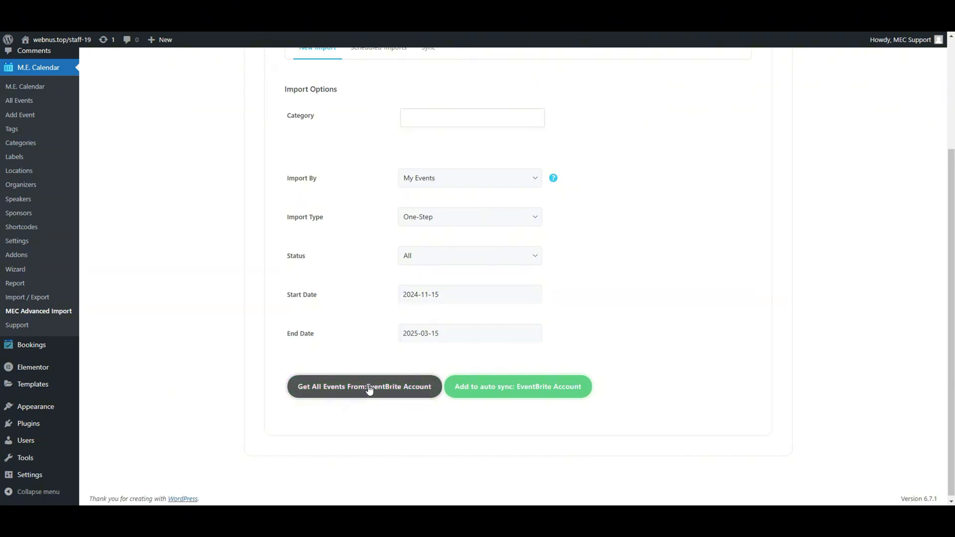
Fetch all Eventbrite account events and import Test Event and Test Event 2
click(364, 387)
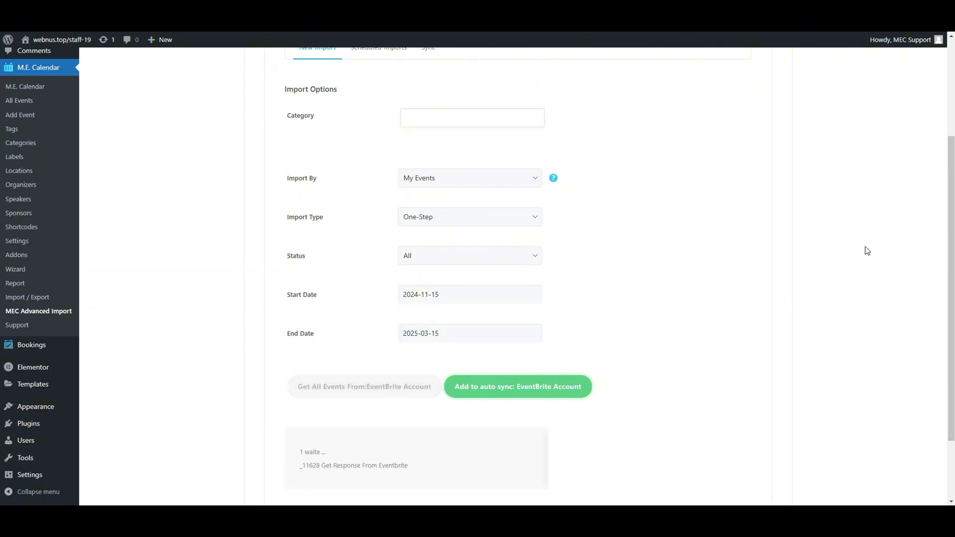
click(364, 386)
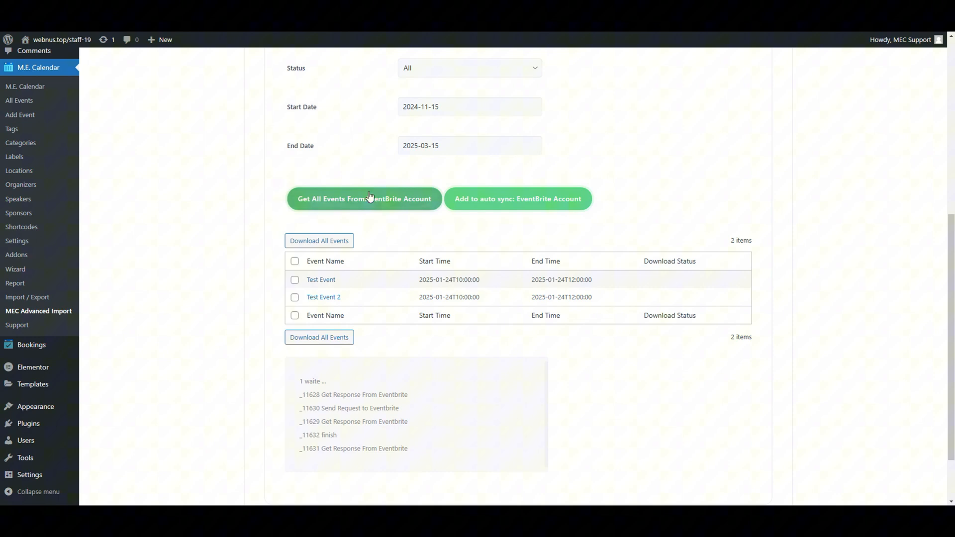
click(294, 279)
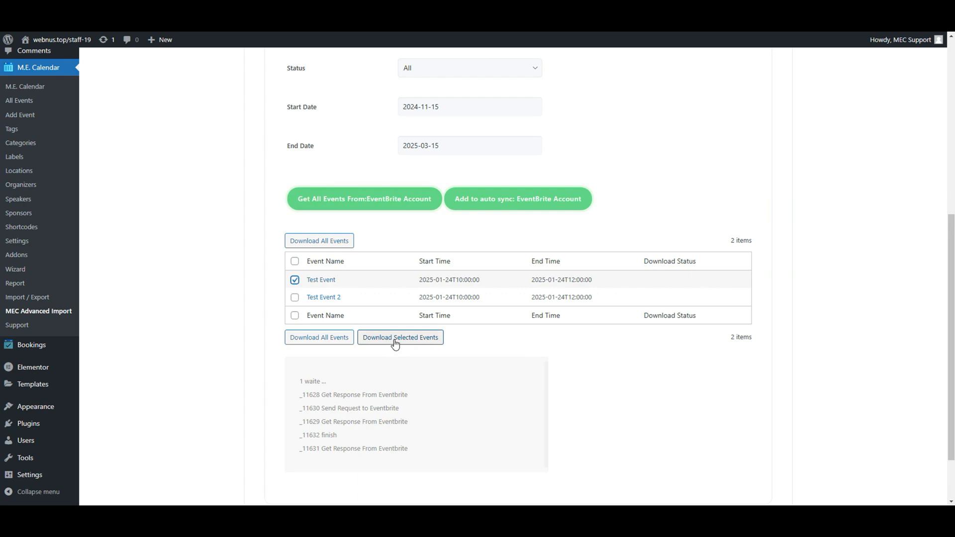
click(294, 279)
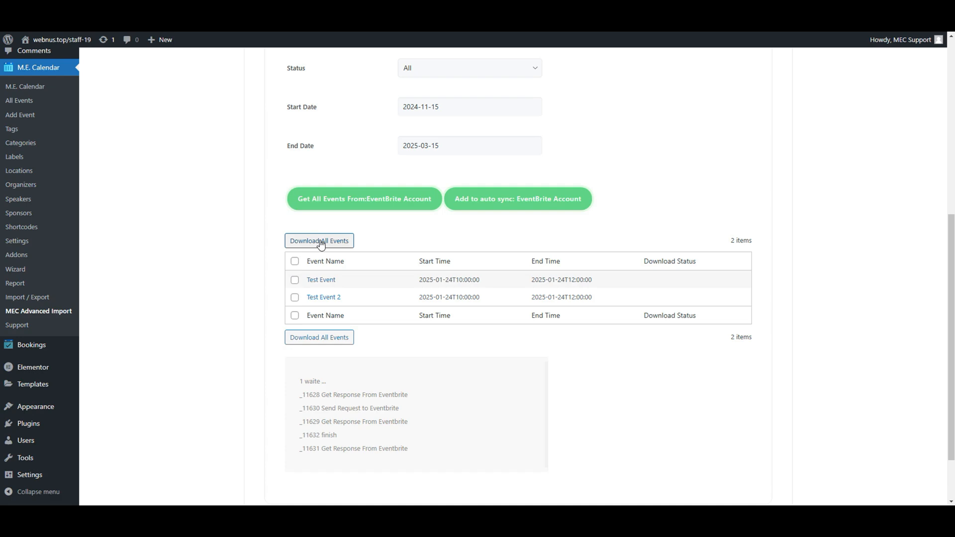
scroll(down, 3)
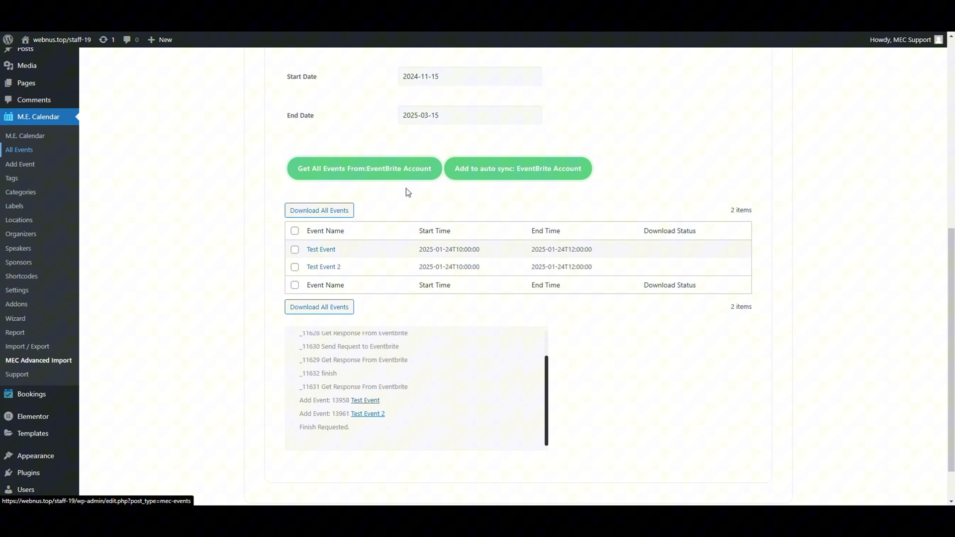
Check the imported events in the MEC events list, then return to the Eventbrite importer
click(18, 149)
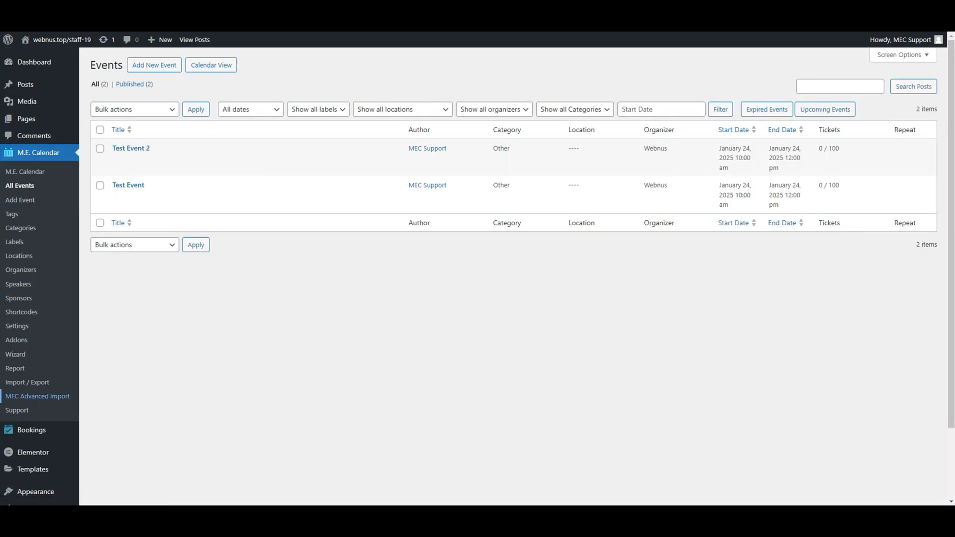
click(37, 396)
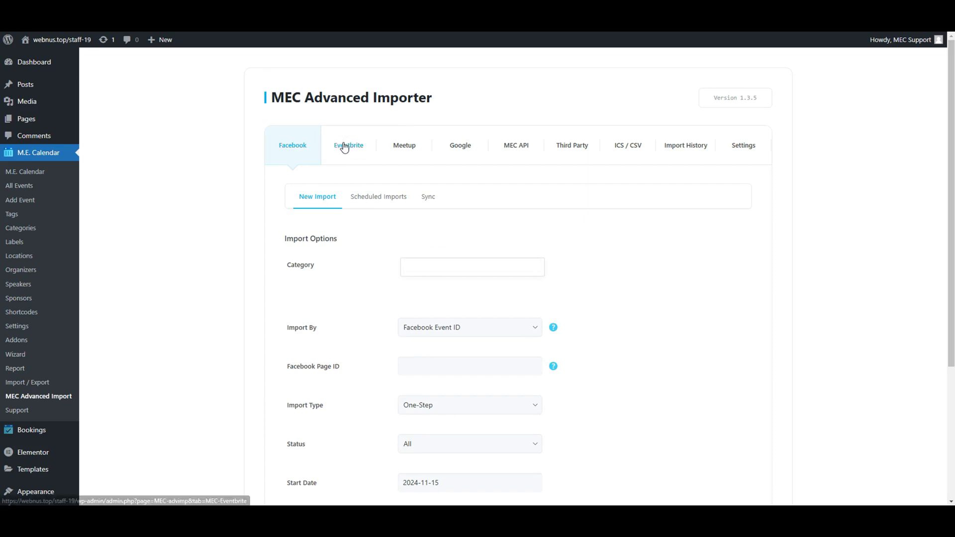
click(348, 144)
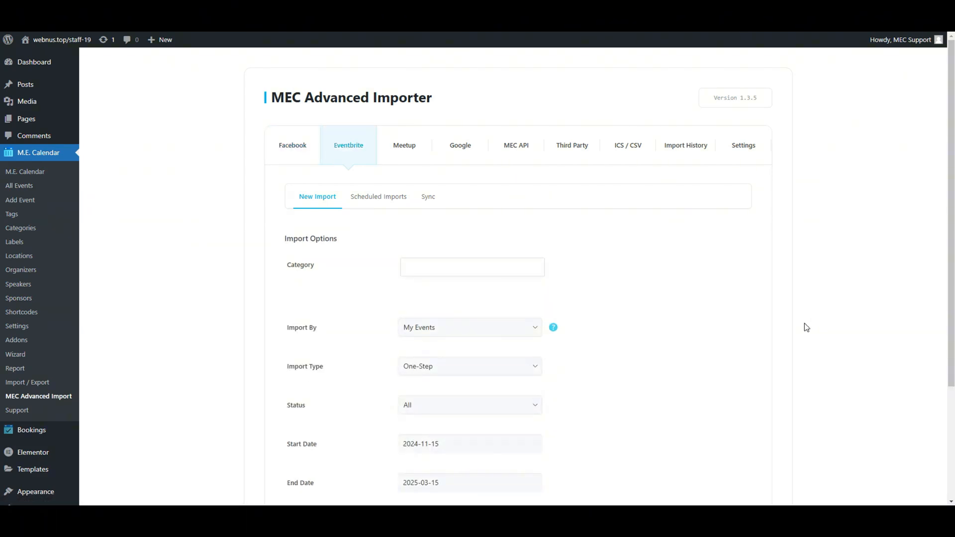
Schedule both fetched events for hourly import and review them under Scheduled Imports
scroll(down, 3)
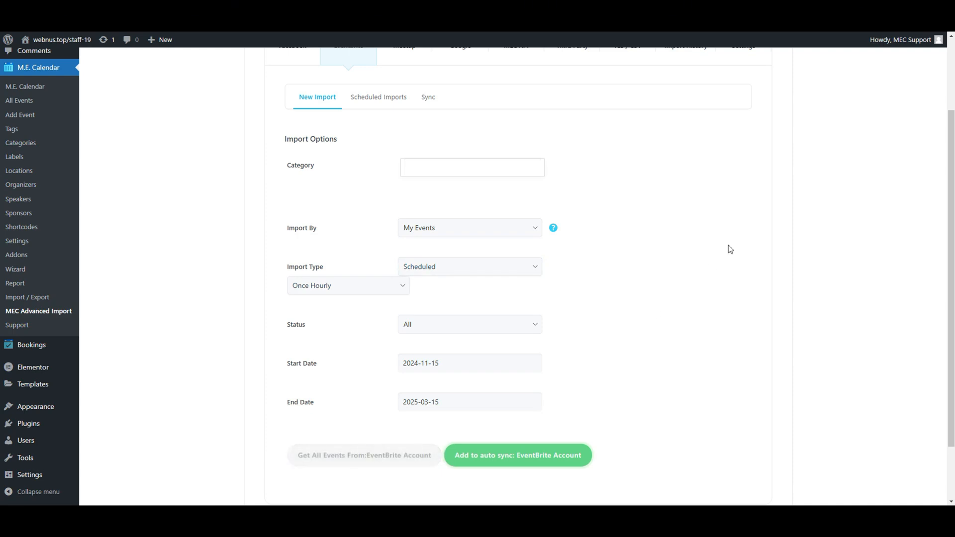
click(364, 455)
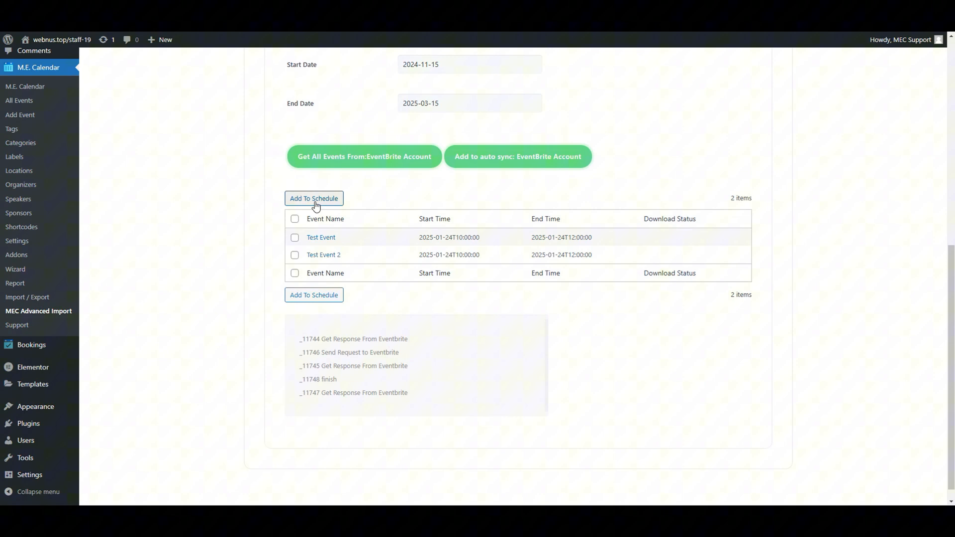
click(294, 218)
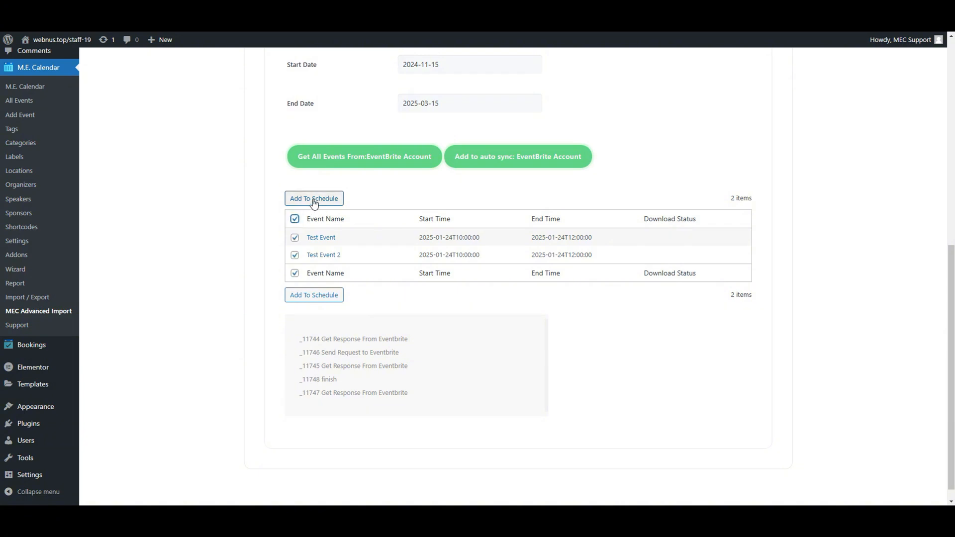
click(314, 199)
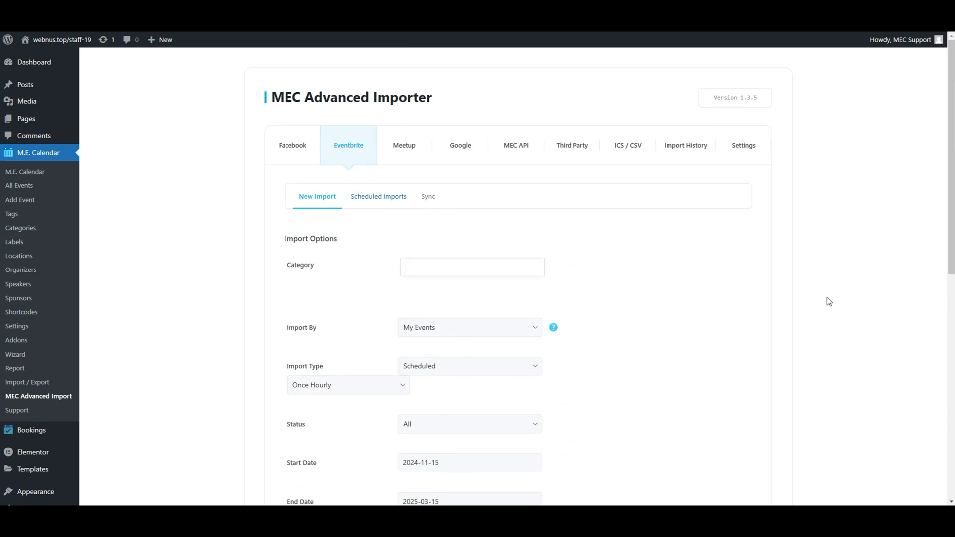
click(378, 197)
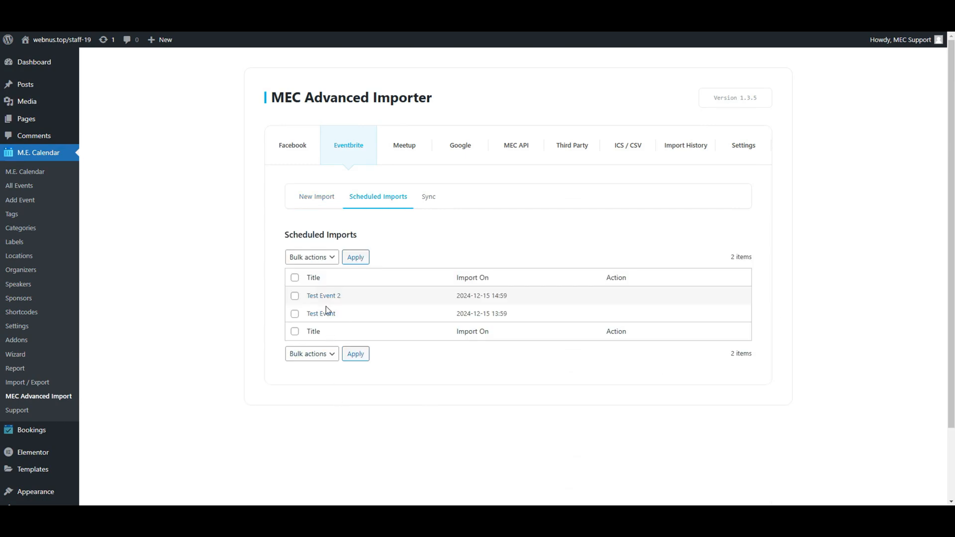
mouse_move(790, 307)
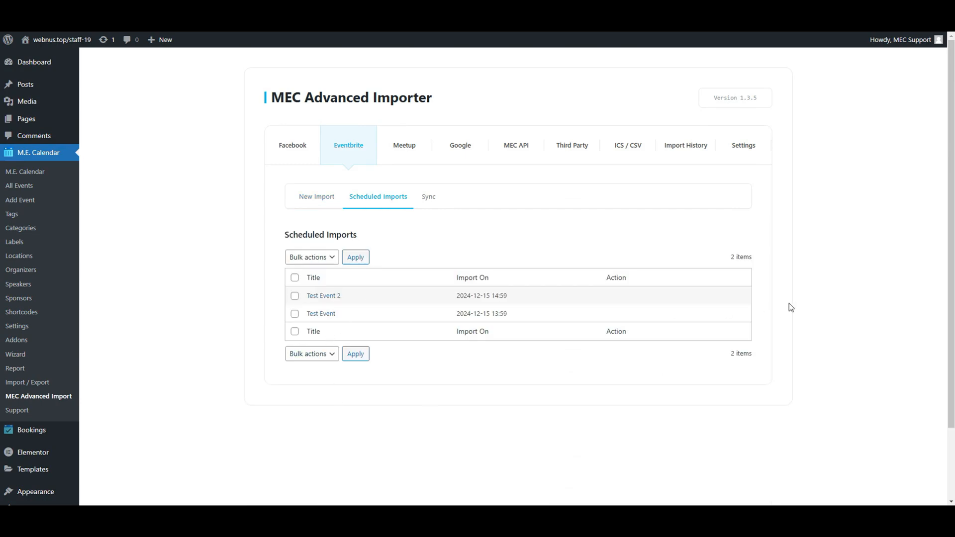
mouse_move(515, 300)
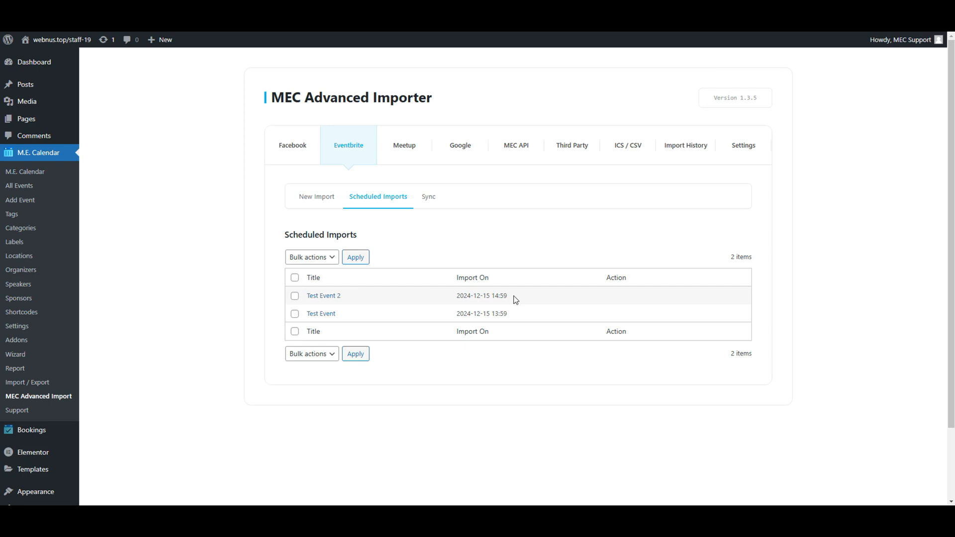
click(317, 196)
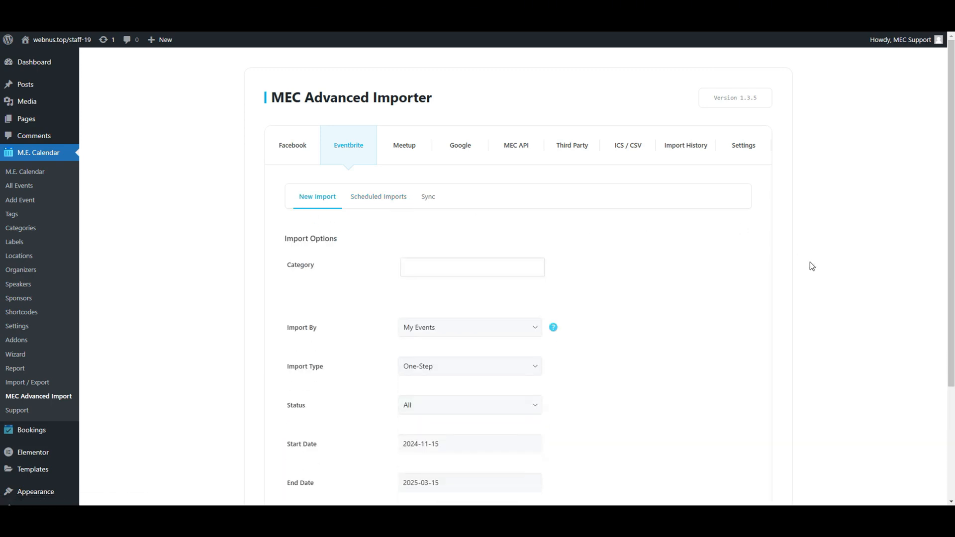
Add the EventBrite Account to auto sync from the New Import form
scroll(down, 3)
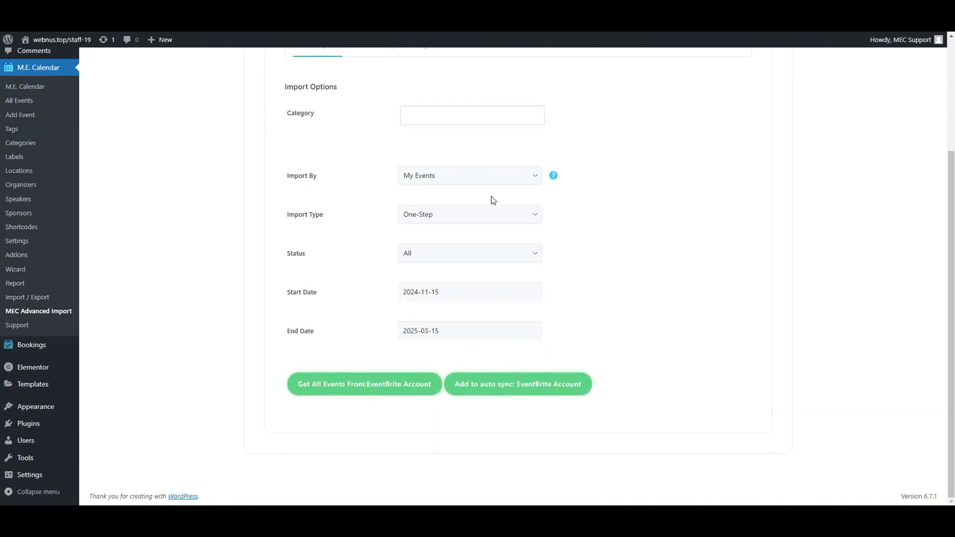
mouse_move(517, 399)
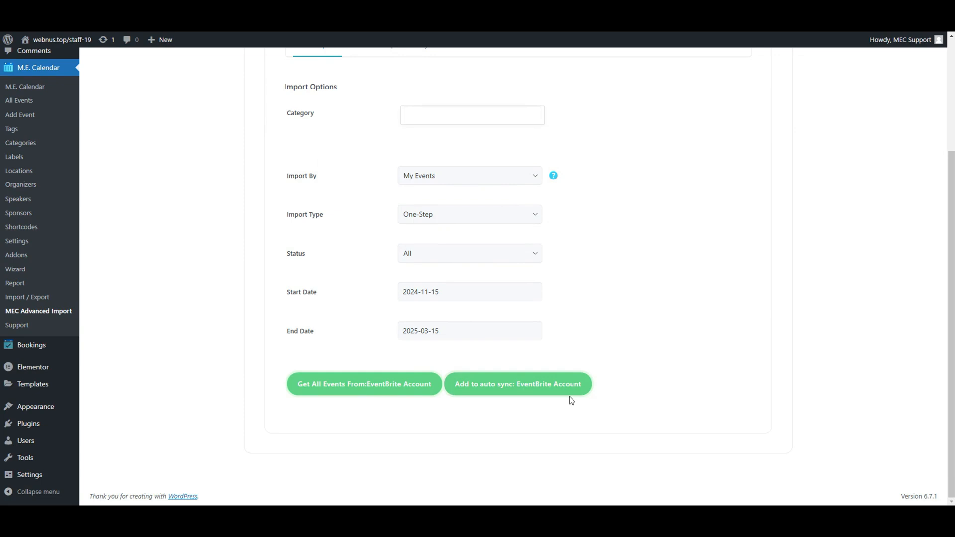
click(518, 384)
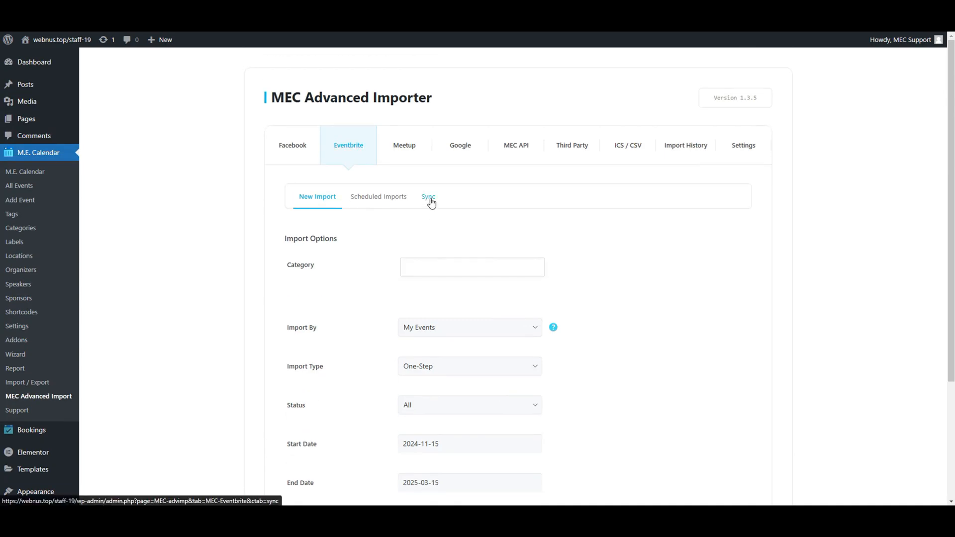
Show the Eventbrite Sync list with the new EventBrite Account entry
click(428, 196)
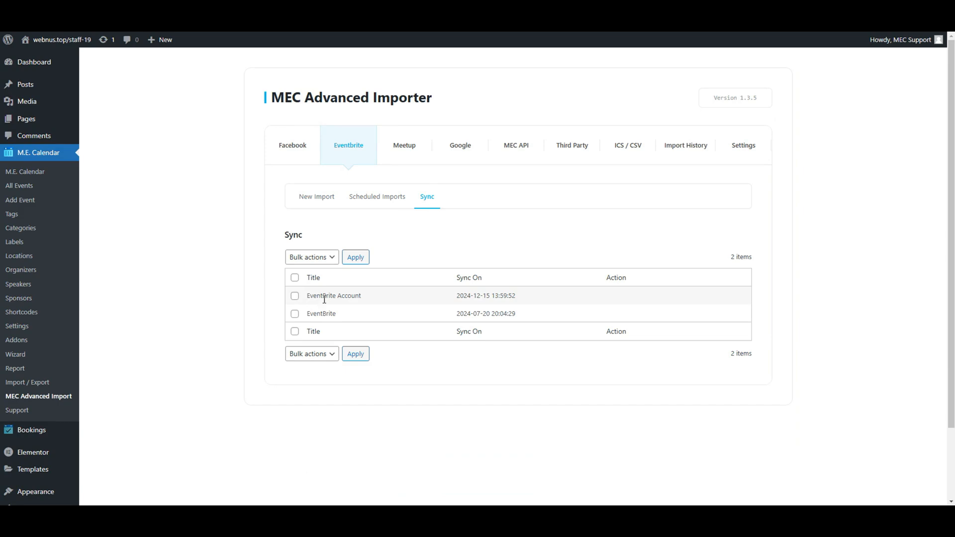
mouse_move(341, 304)
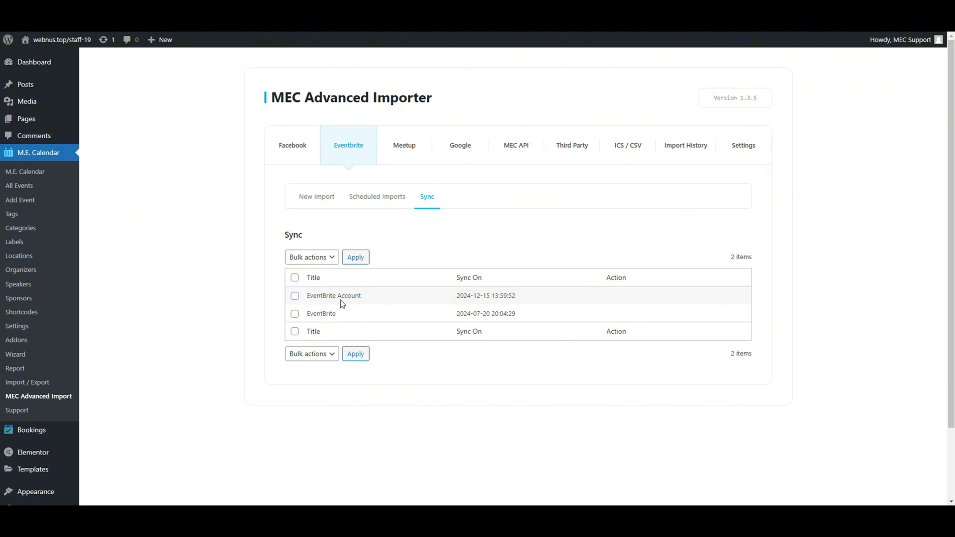
mouse_move(509, 304)
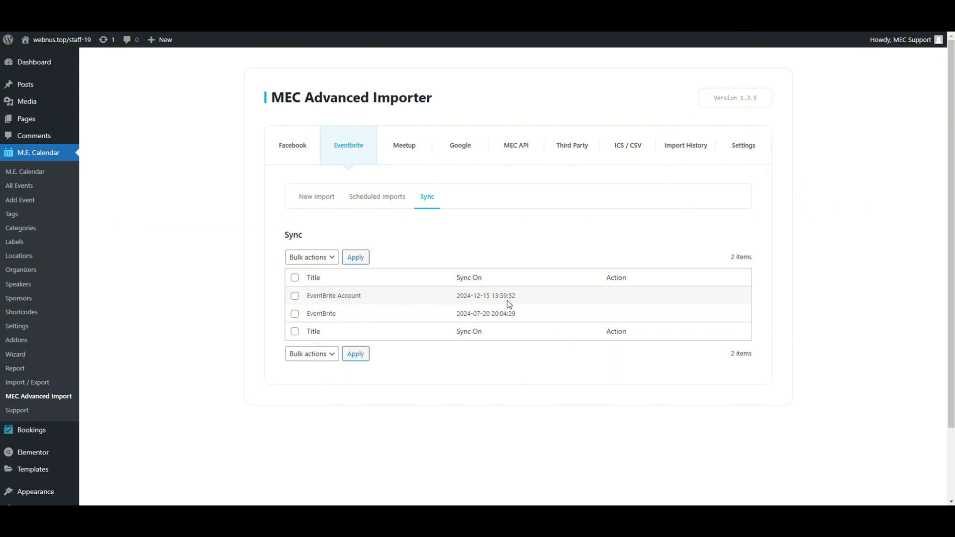